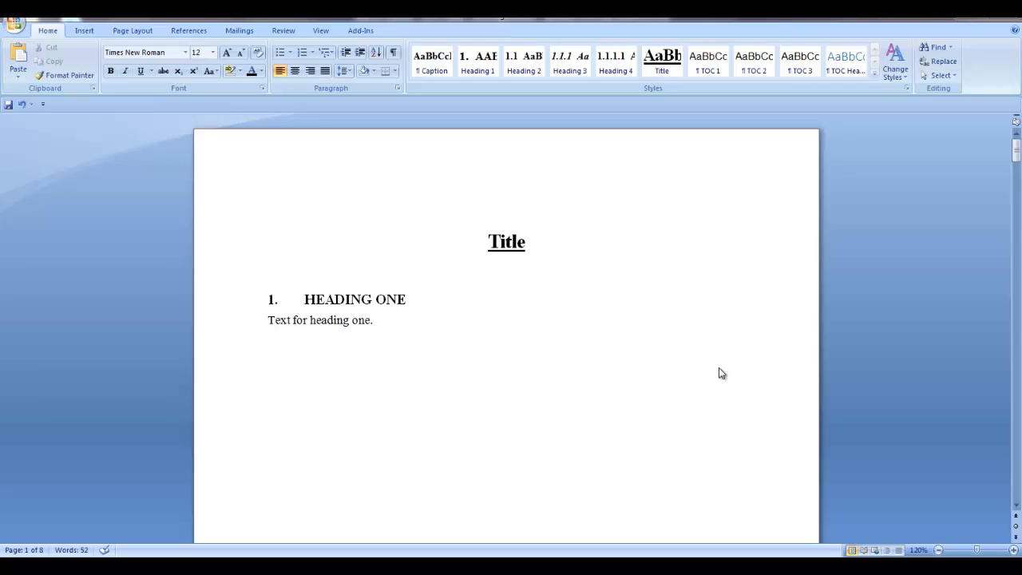
mouse_move(380, 284)
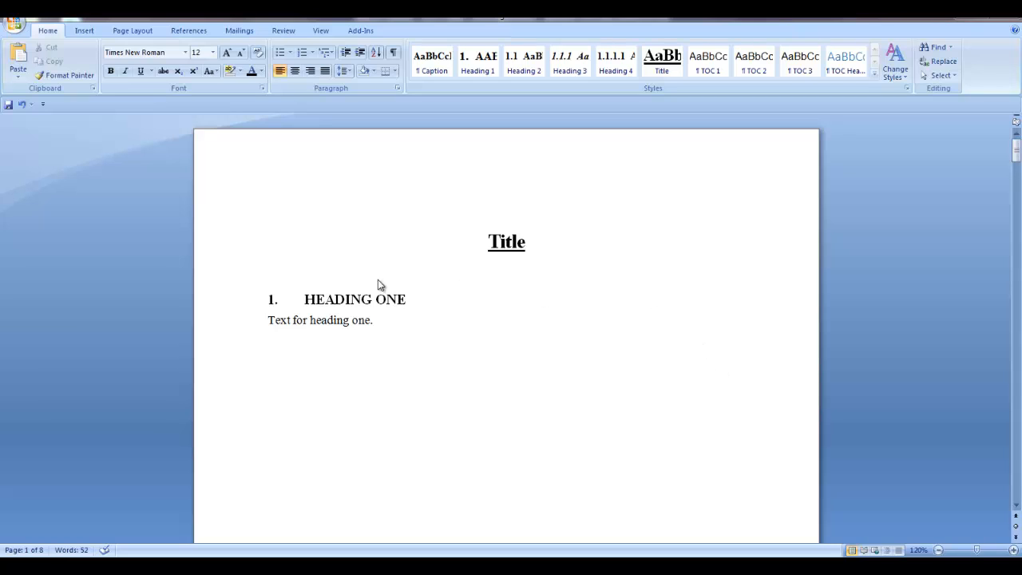
Step: Insert Automatic Table 1 above the Title, listing Heading One, Two and Three
click(272, 209)
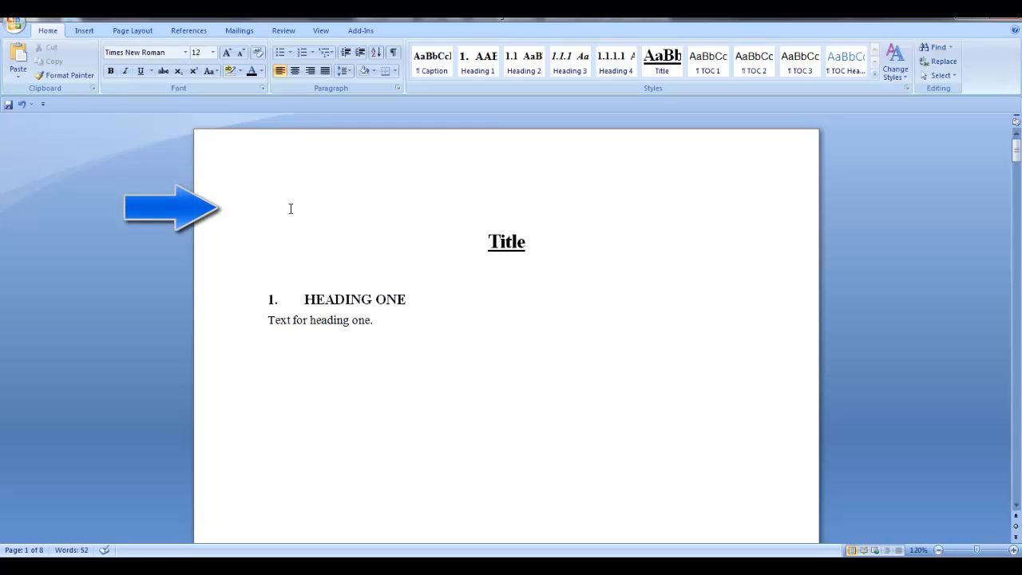
click(270, 209)
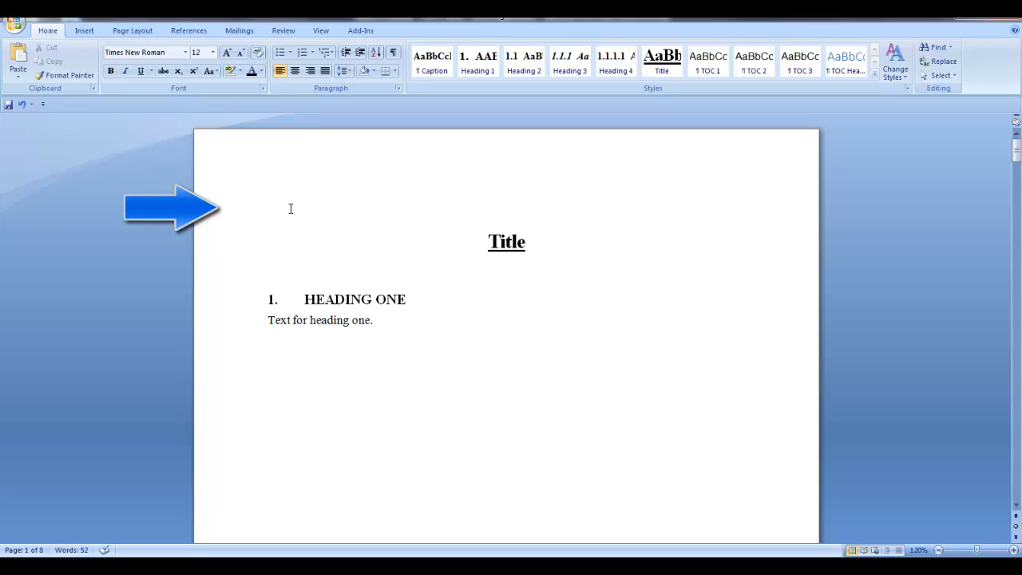
click(268, 209)
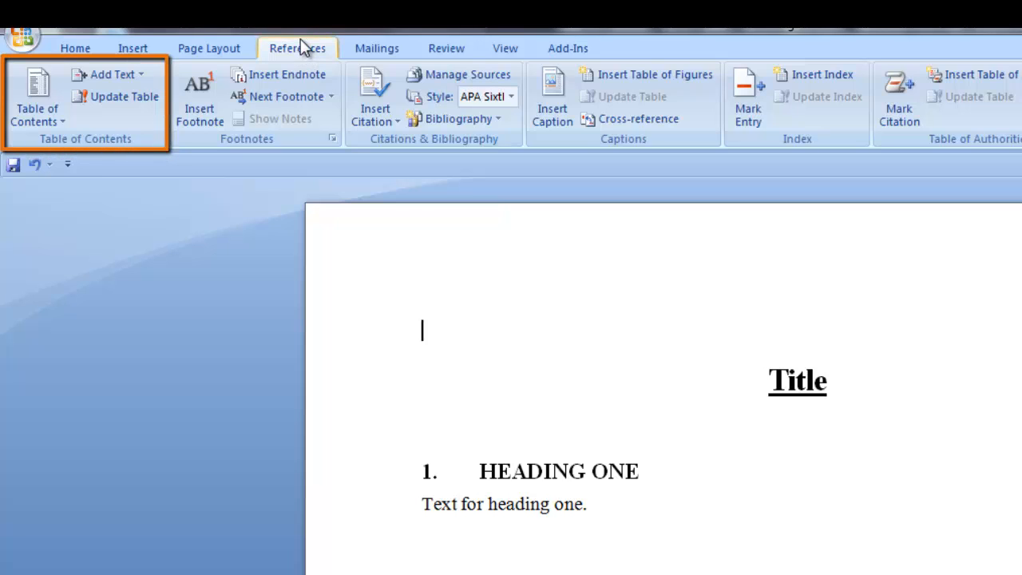
mouse_move(162, 233)
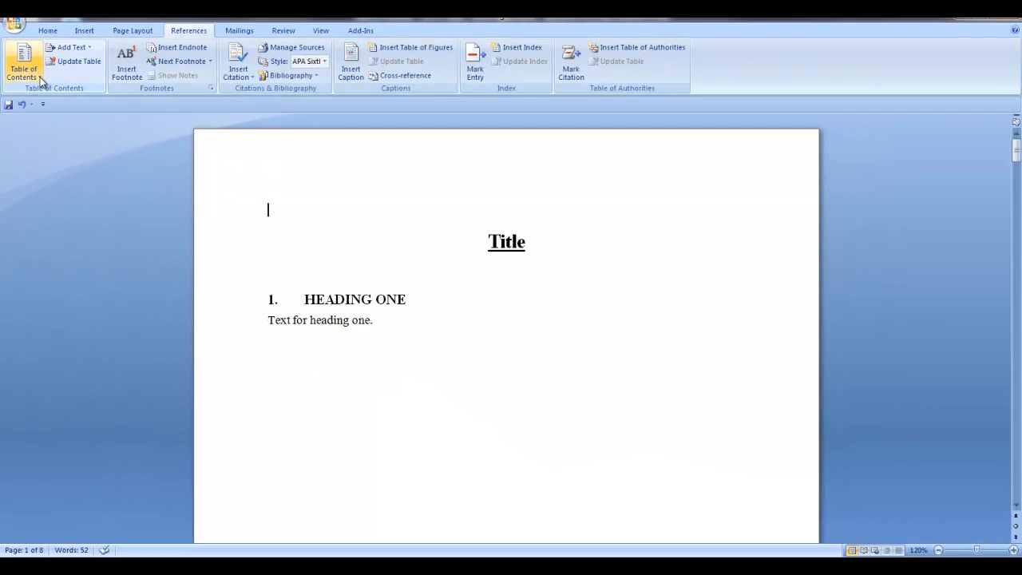
click(22, 64)
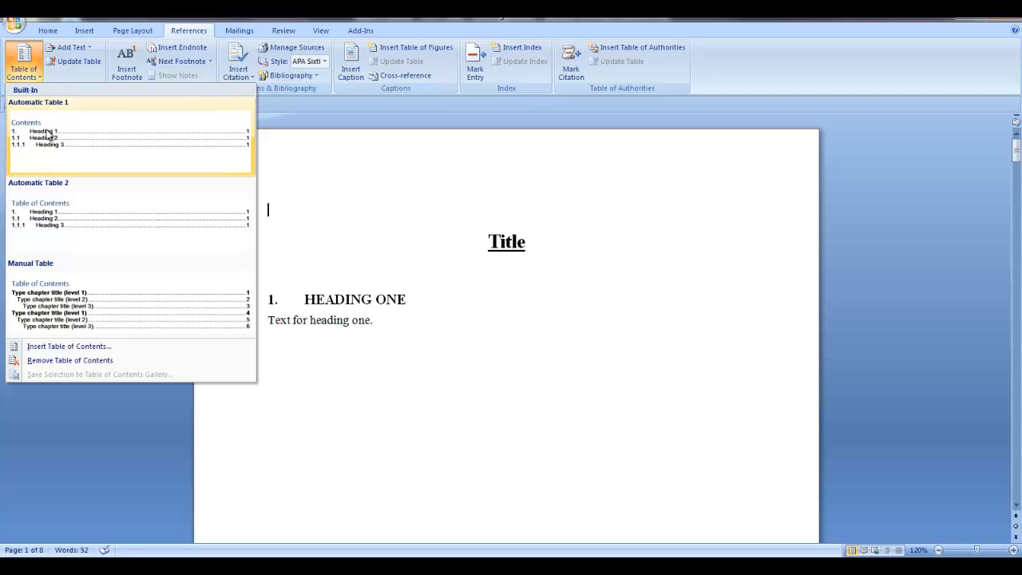
click(127, 144)
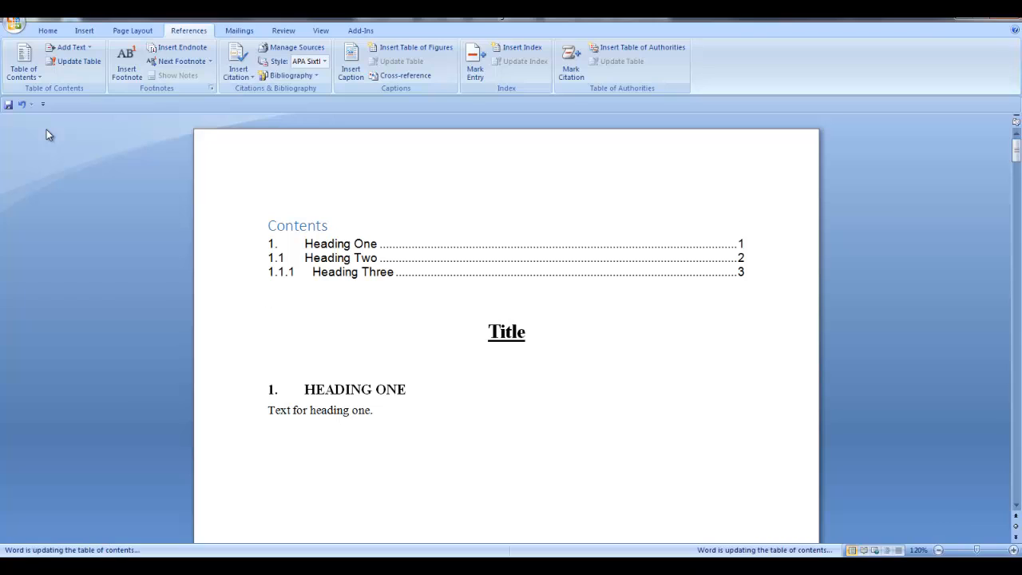
click(268, 300)
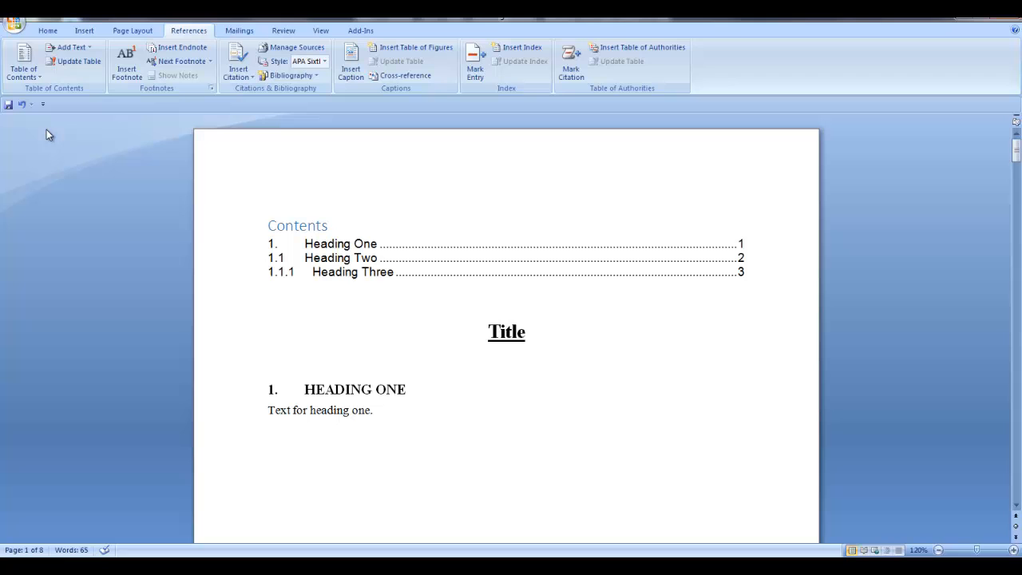
click(306, 225)
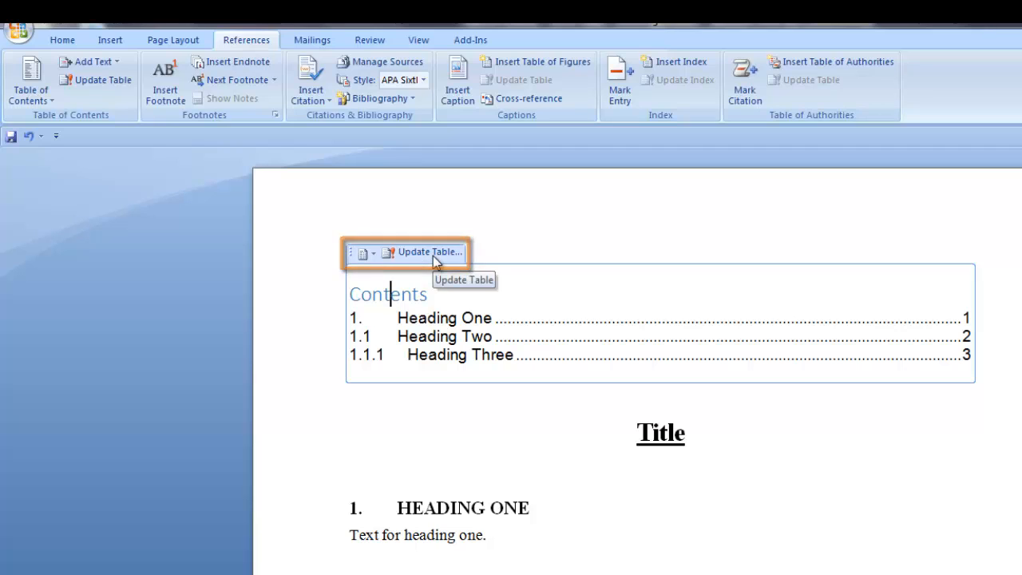
Step: Start an Update entire table, cancel it, then remove the table of contents
click(430, 252)
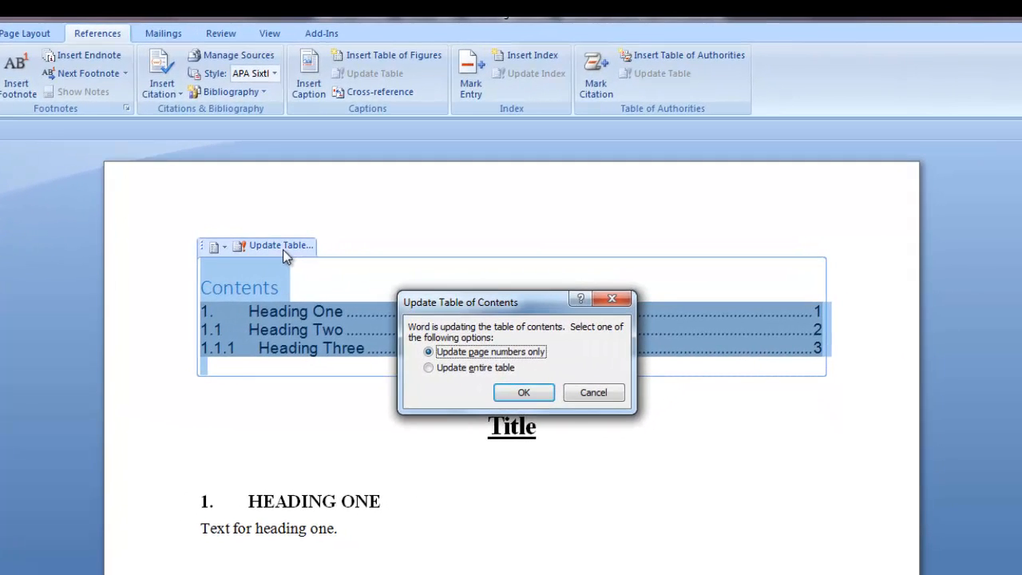
mouse_move(415, 393)
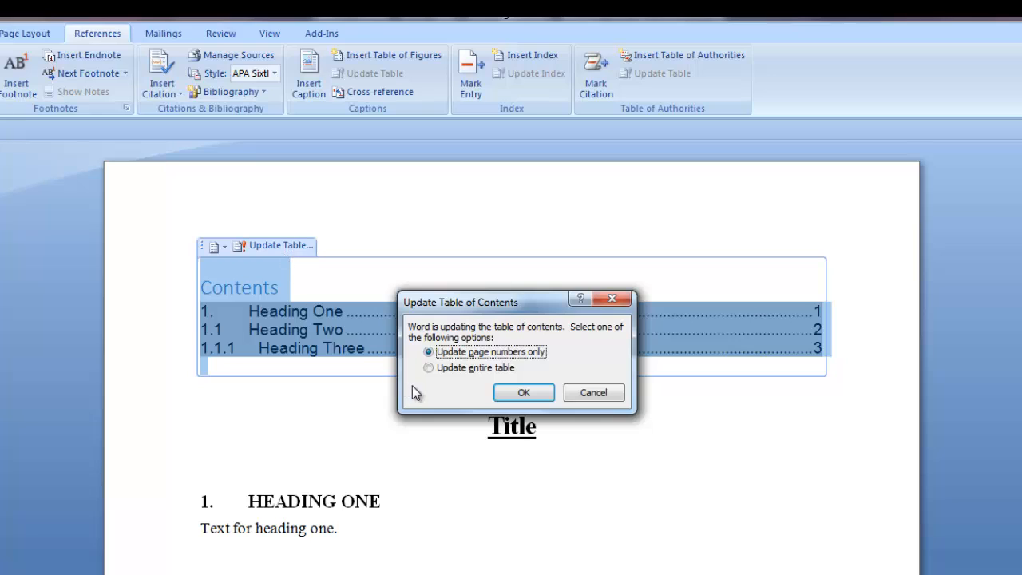
click(428, 367)
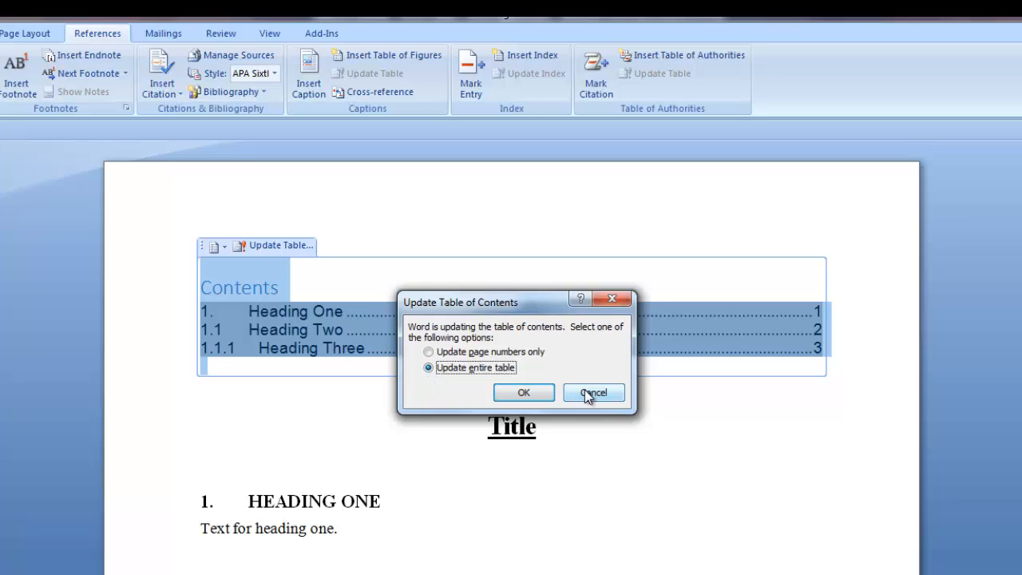
click(592, 393)
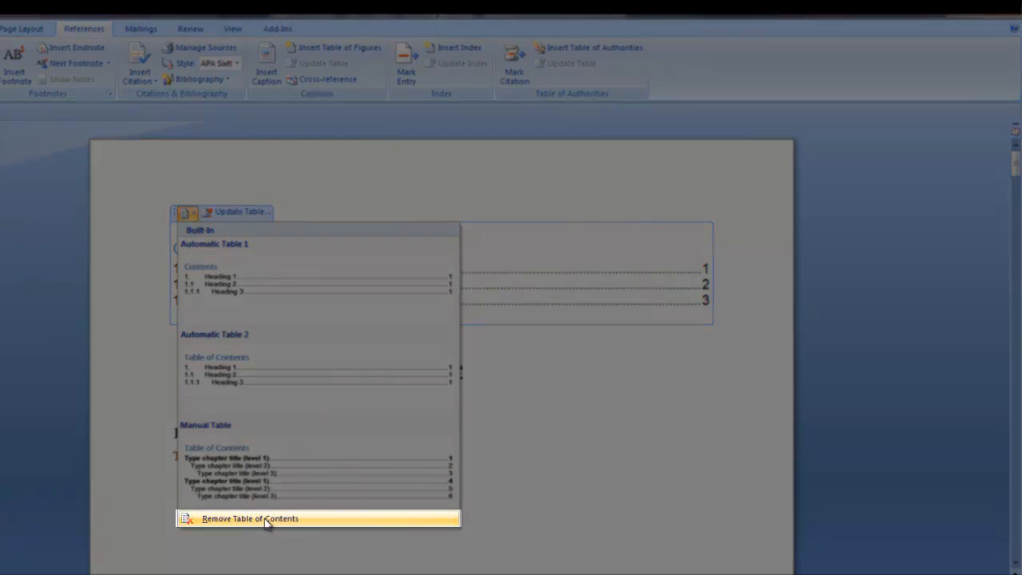
click(249, 517)
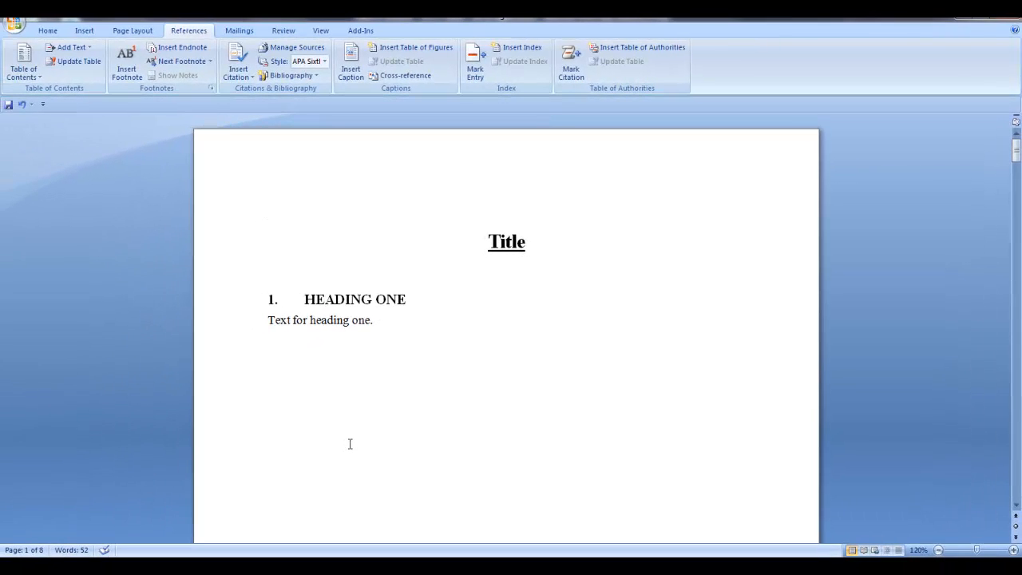
Step: Begin a custom Insert Table of Contents above the Title, previewing four heading levels
click(269, 209)
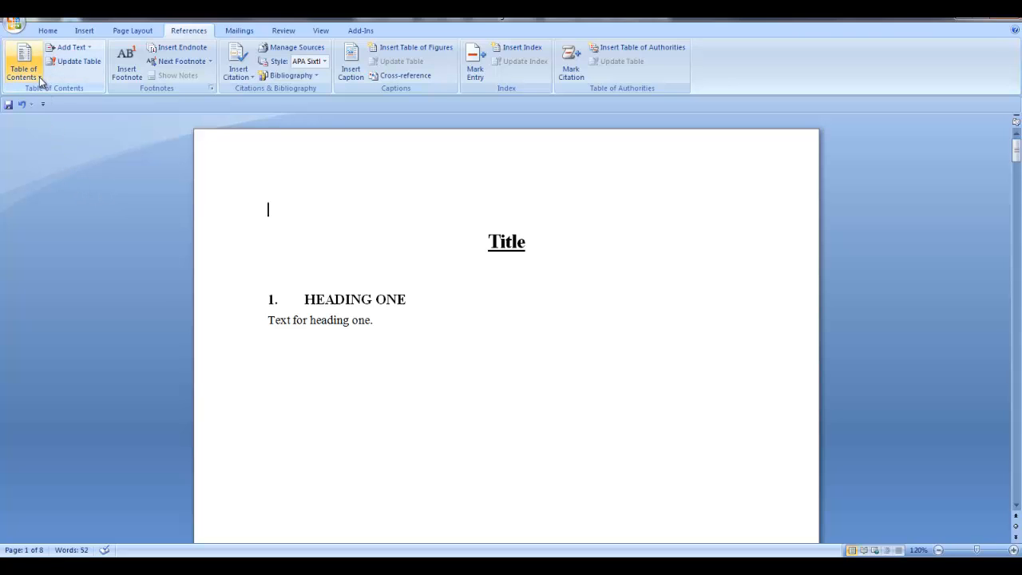
click(23, 67)
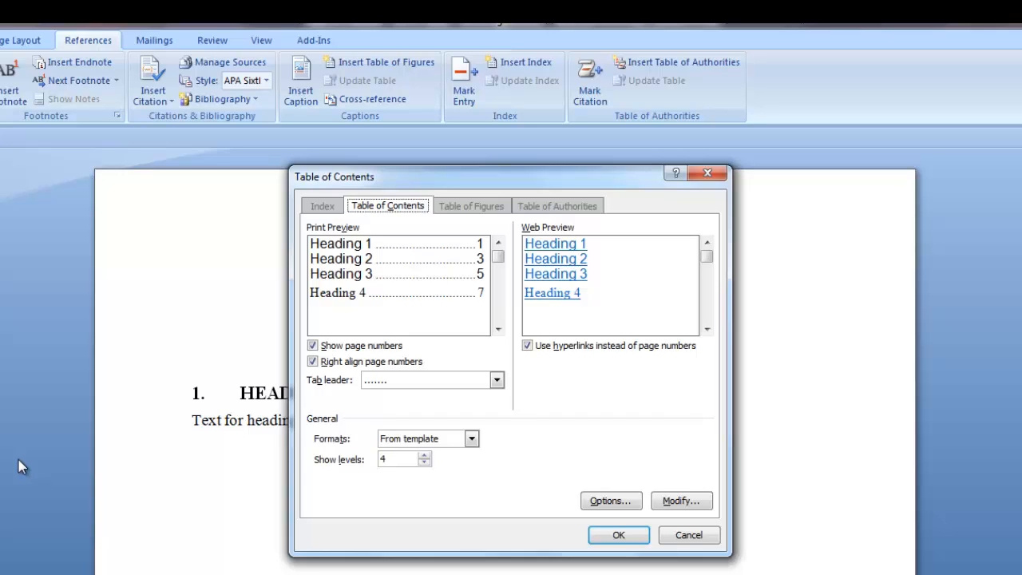
click(397, 284)
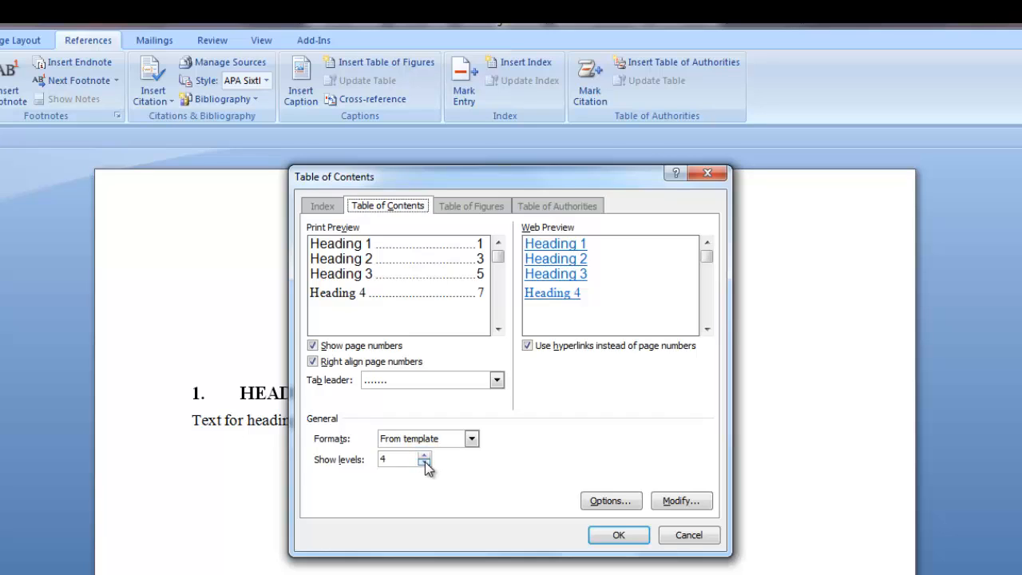
click(425, 463)
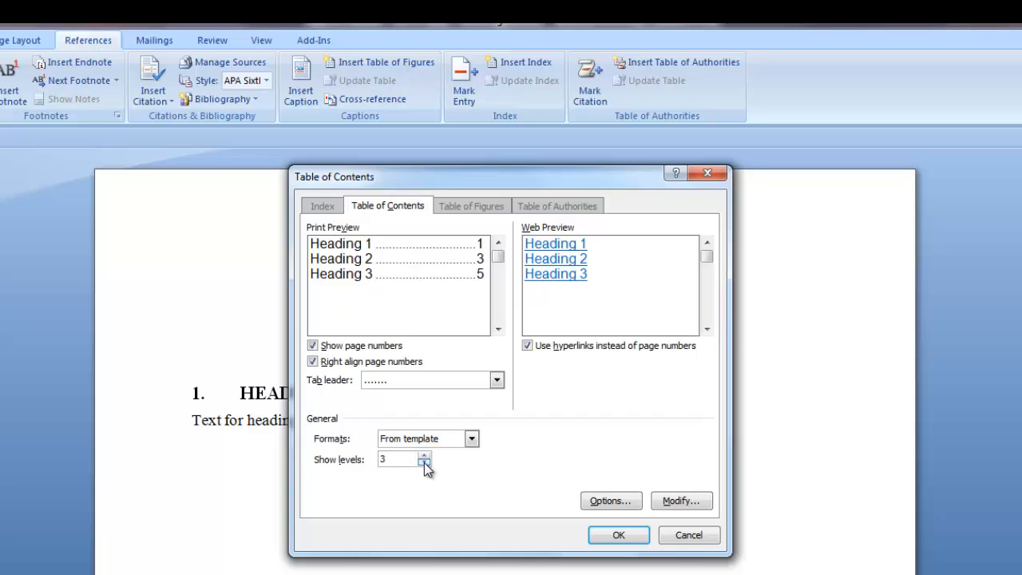
click(425, 454)
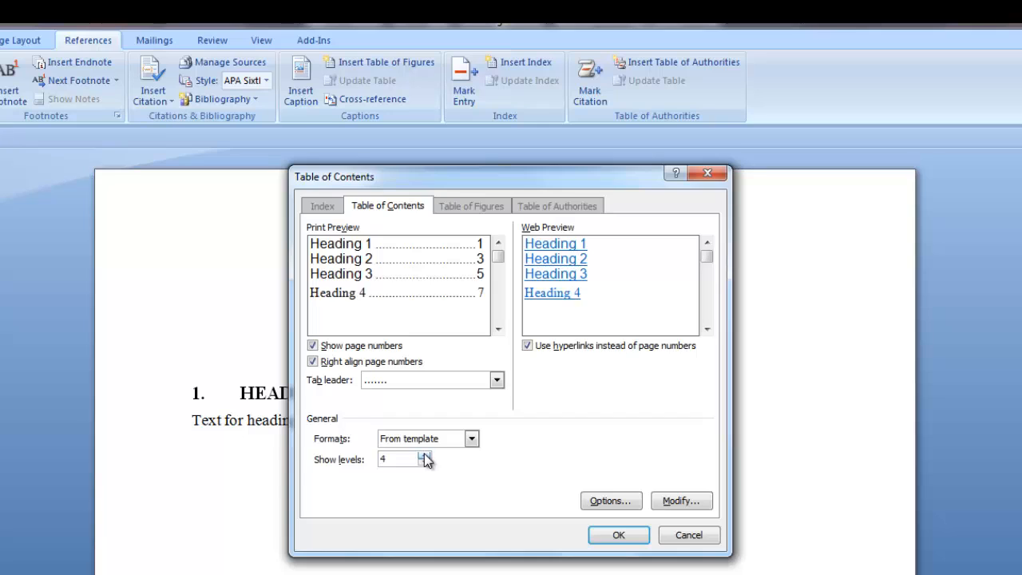
mouse_move(469, 472)
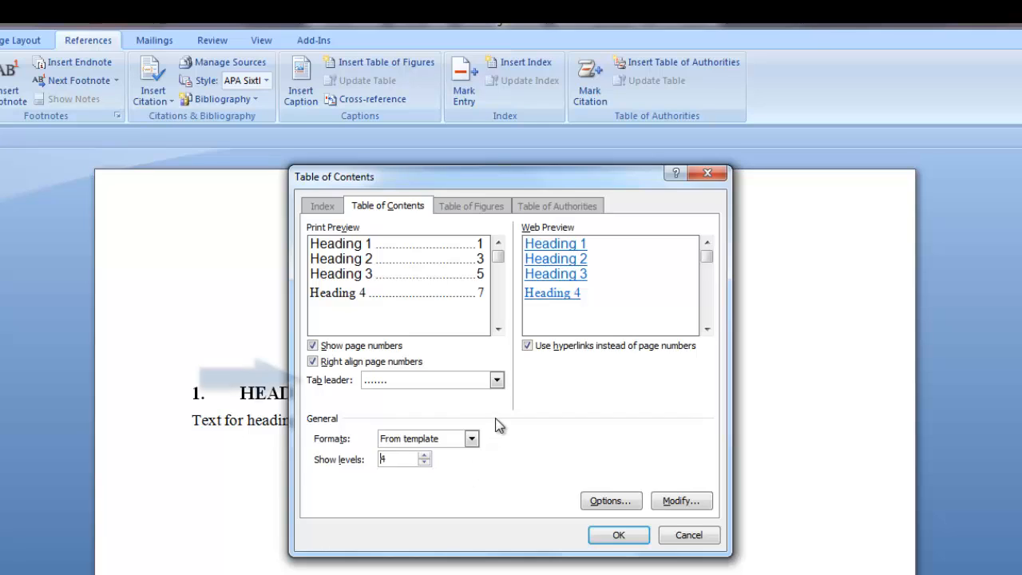
click(497, 380)
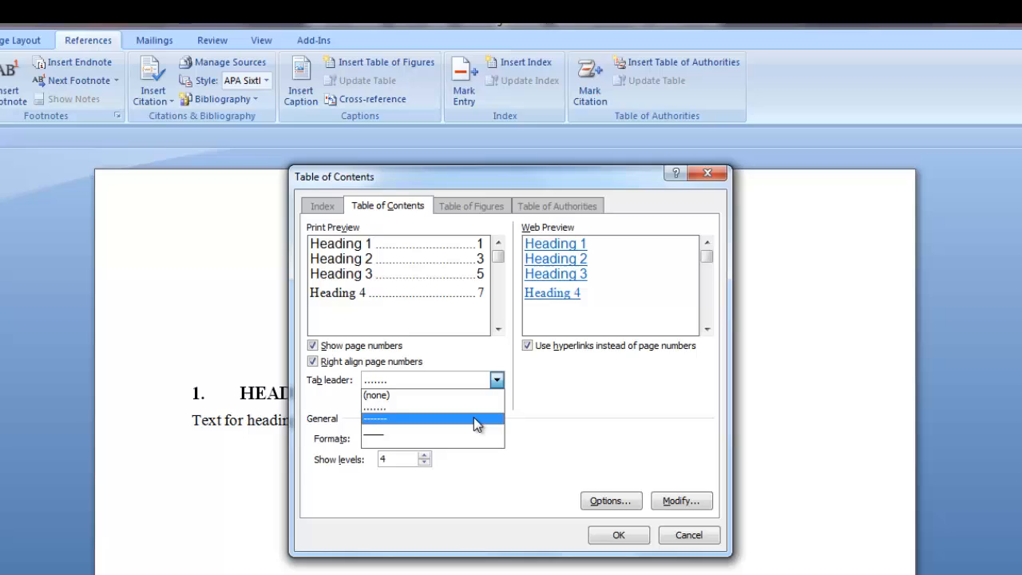
mouse_move(476, 438)
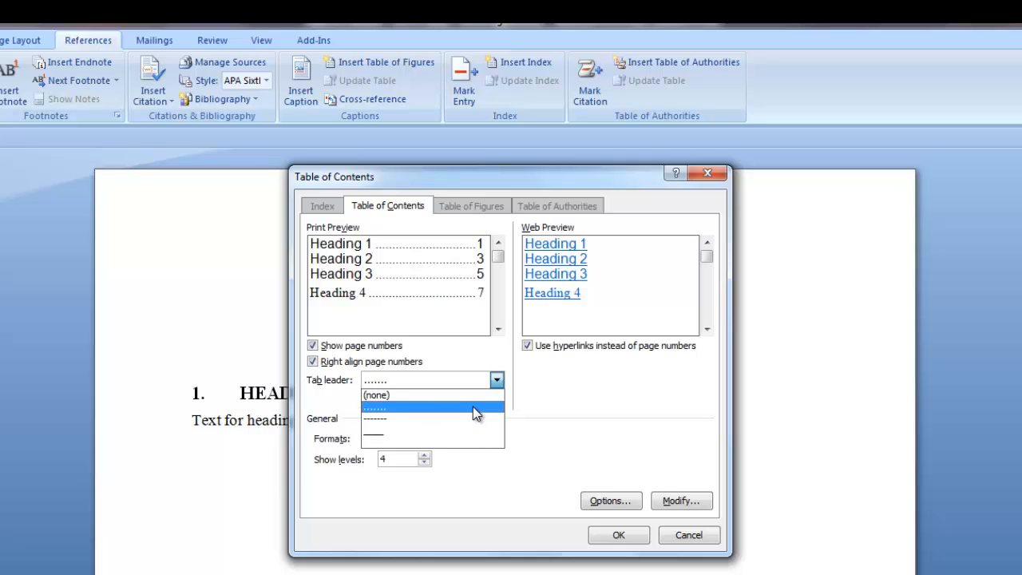
click(431, 409)
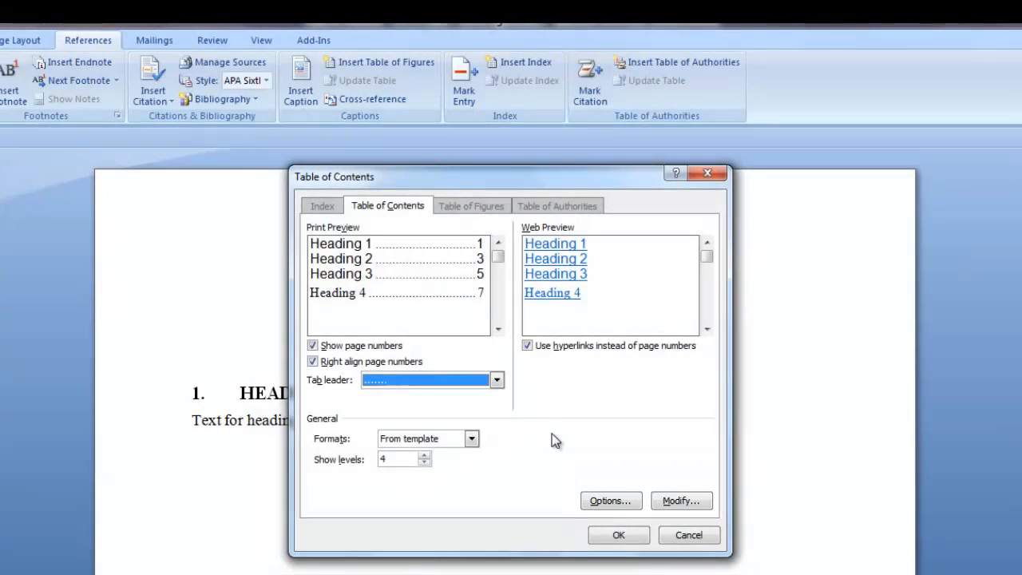
mouse_move(633, 487)
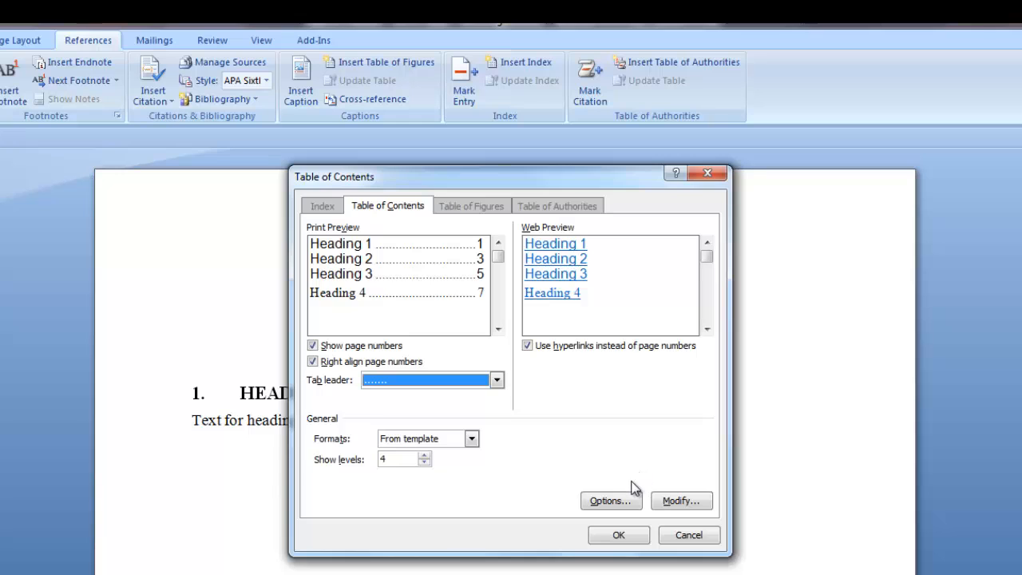
Step: In Table of Contents Options, give the Title style TOC level 1 and confirm
click(610, 501)
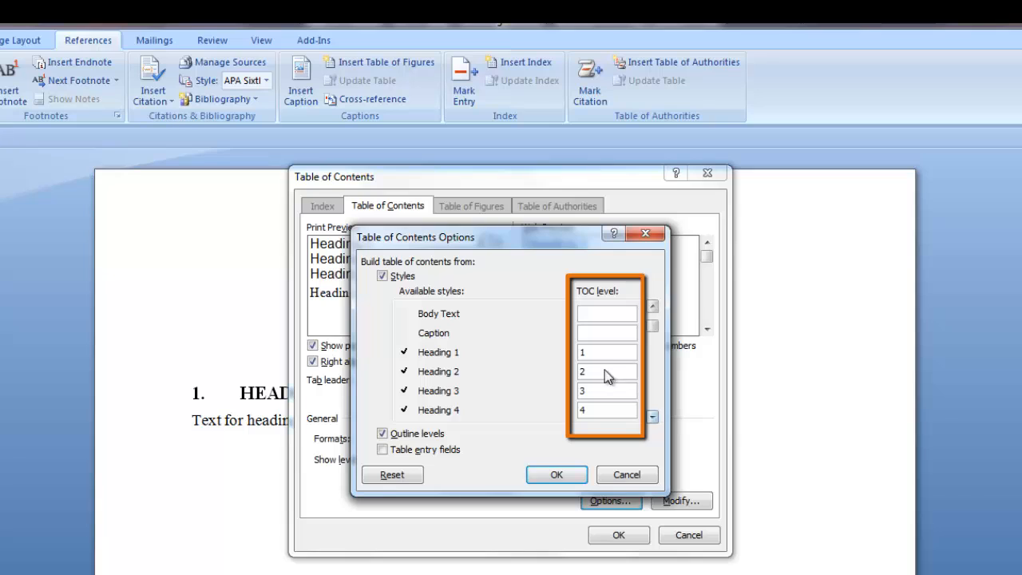
mouse_move(466, 376)
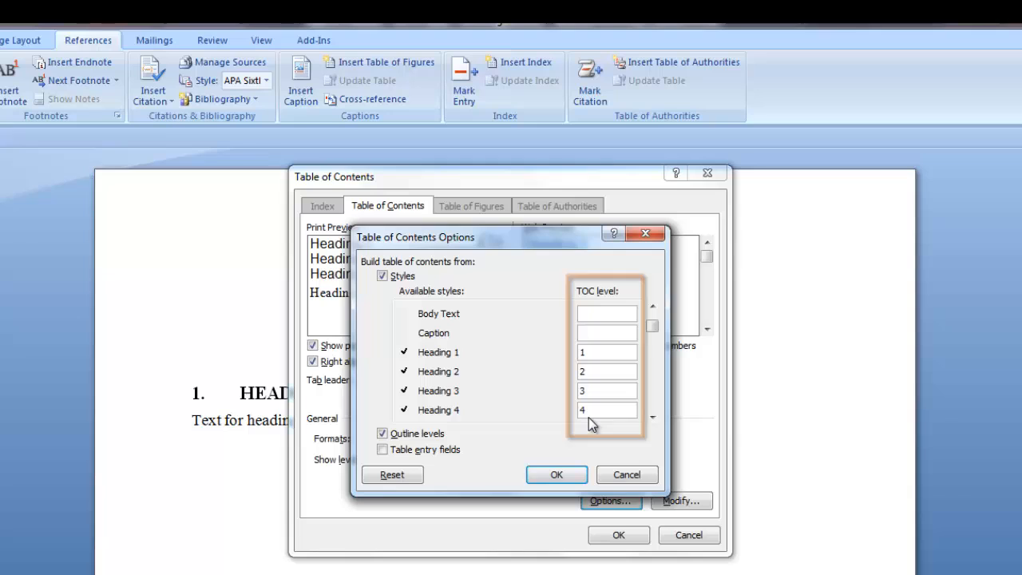
mouse_move(633, 436)
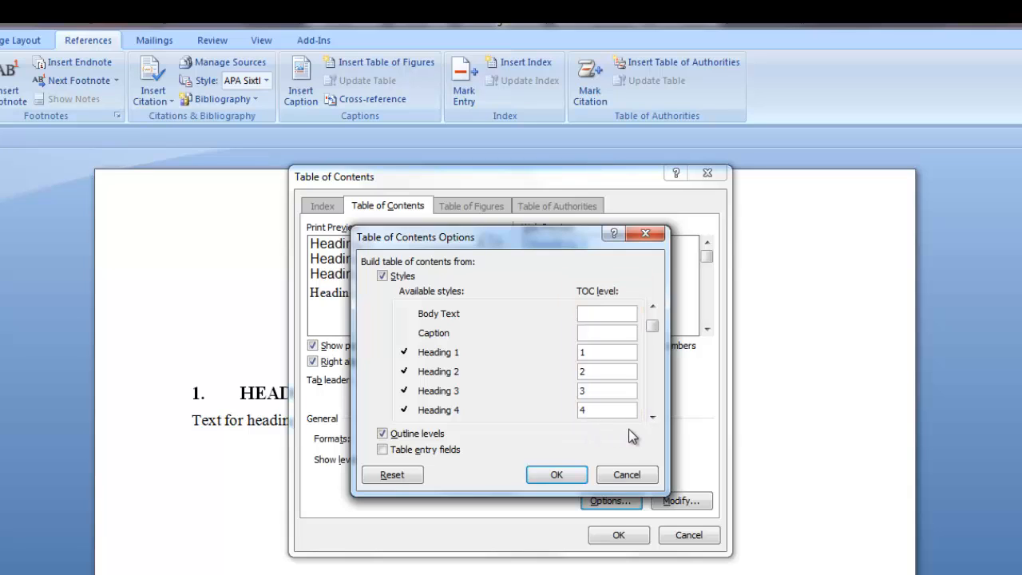
click(651, 419)
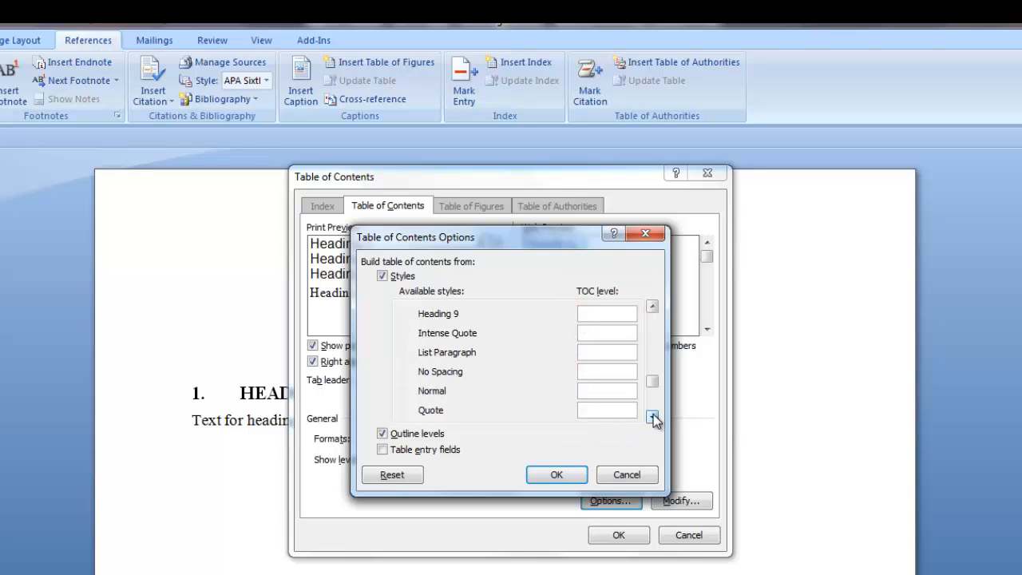
click(652, 419)
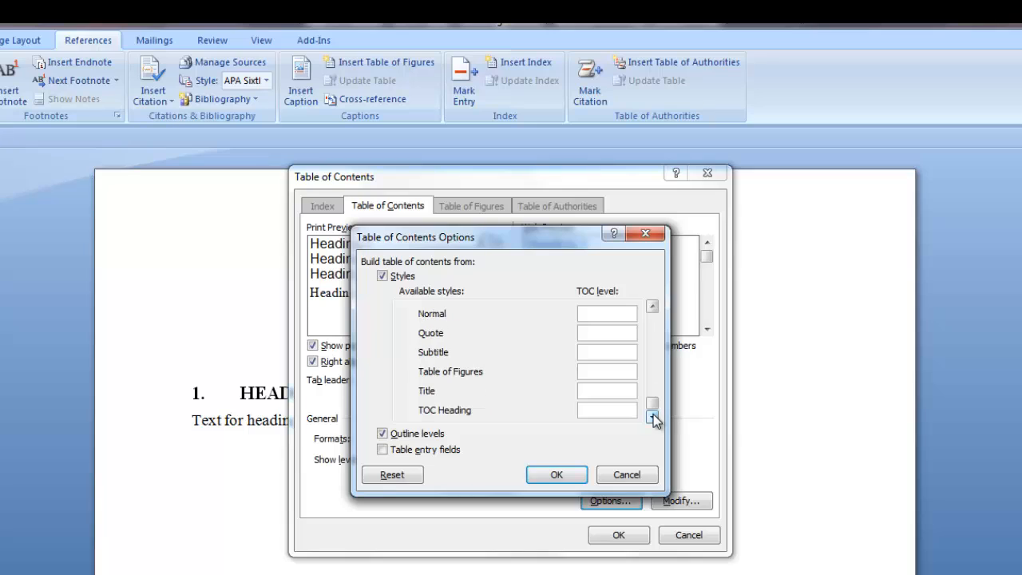
mouse_move(654, 423)
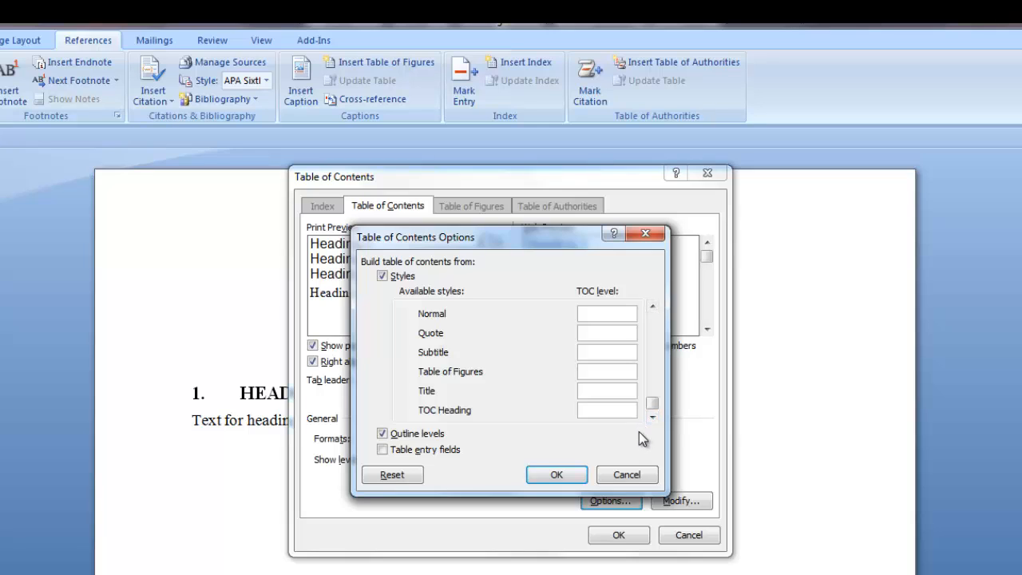
click(607, 390)
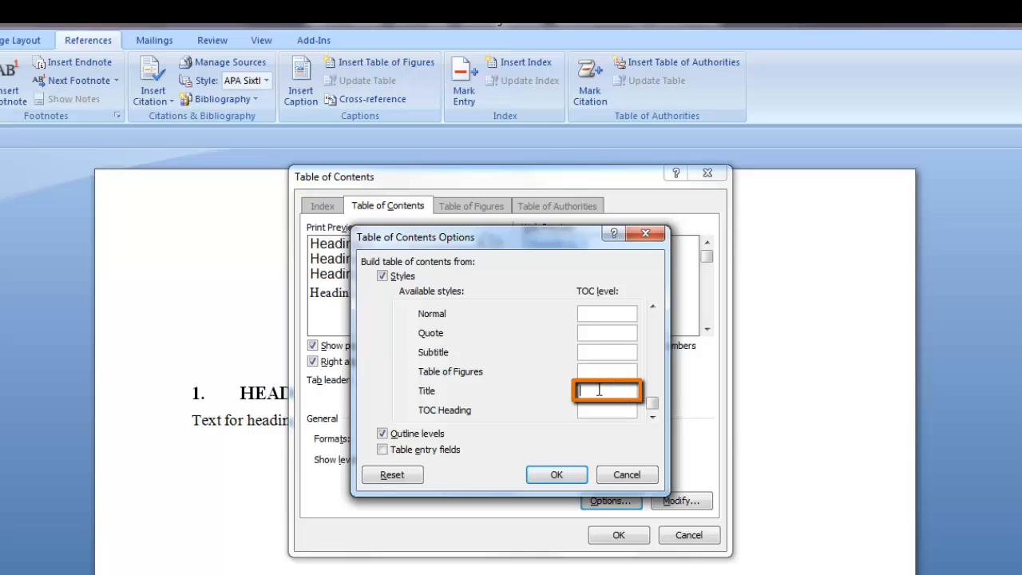
text(1)
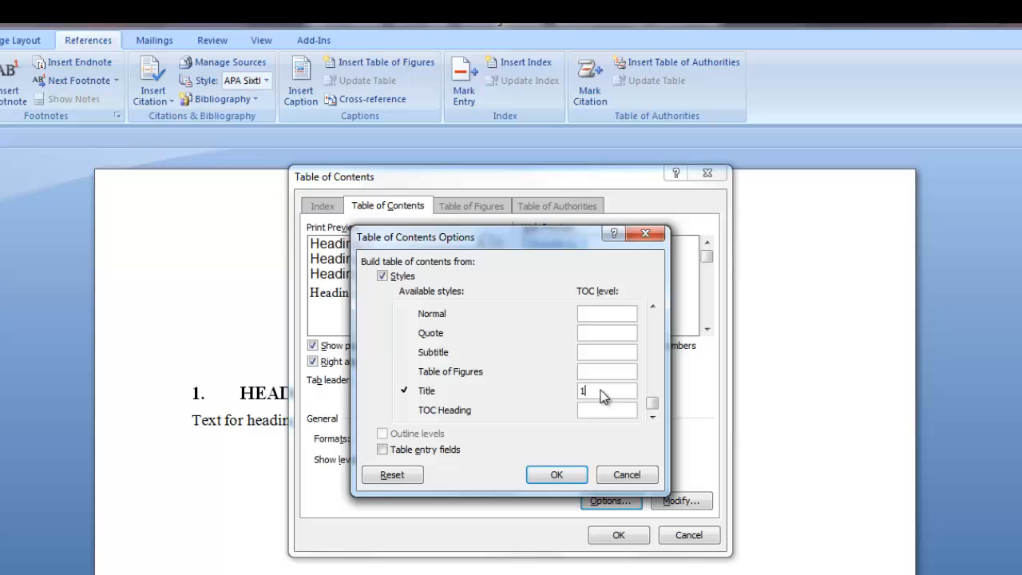
mouse_move(645, 446)
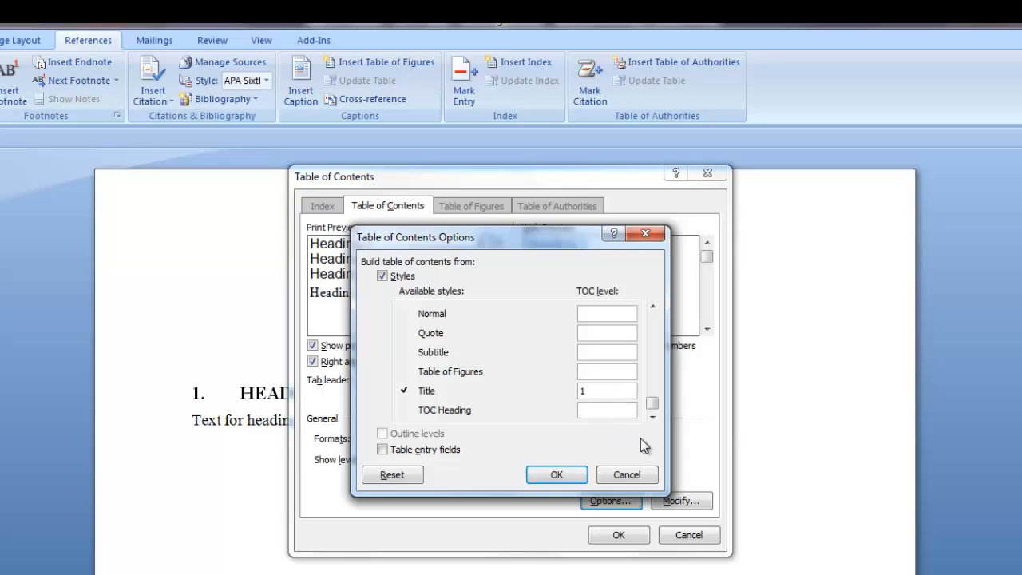
click(606, 390)
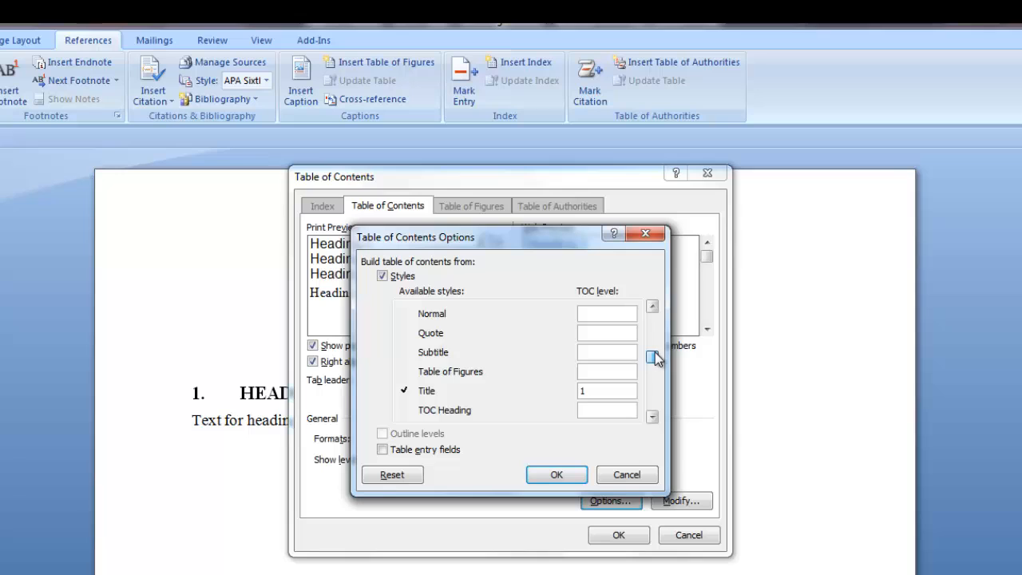
click(652, 307)
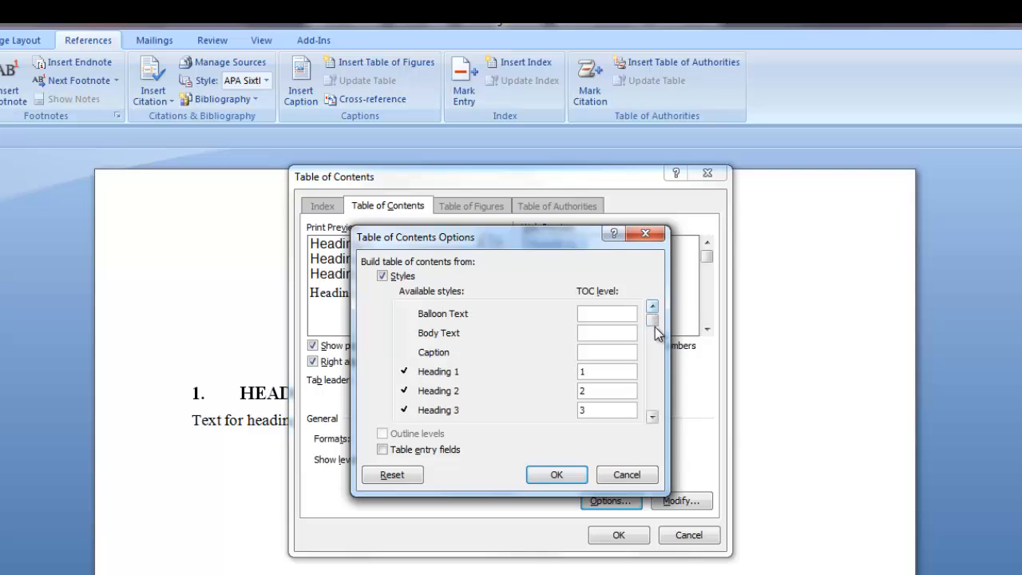
click(556, 475)
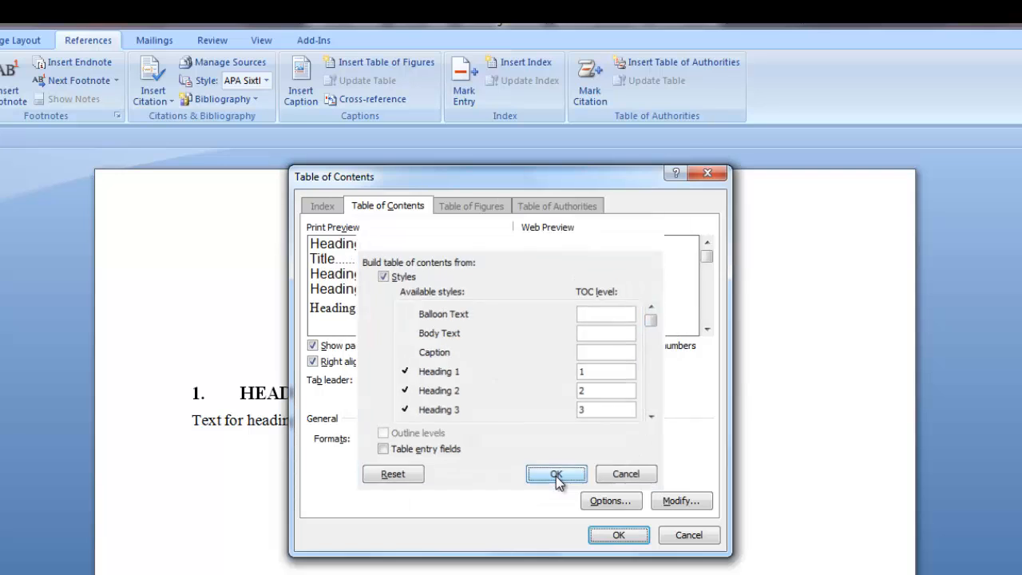
Step: Confirm the options and bring up the TOC 1–TOC 9 entry styles for modification
click(556, 472)
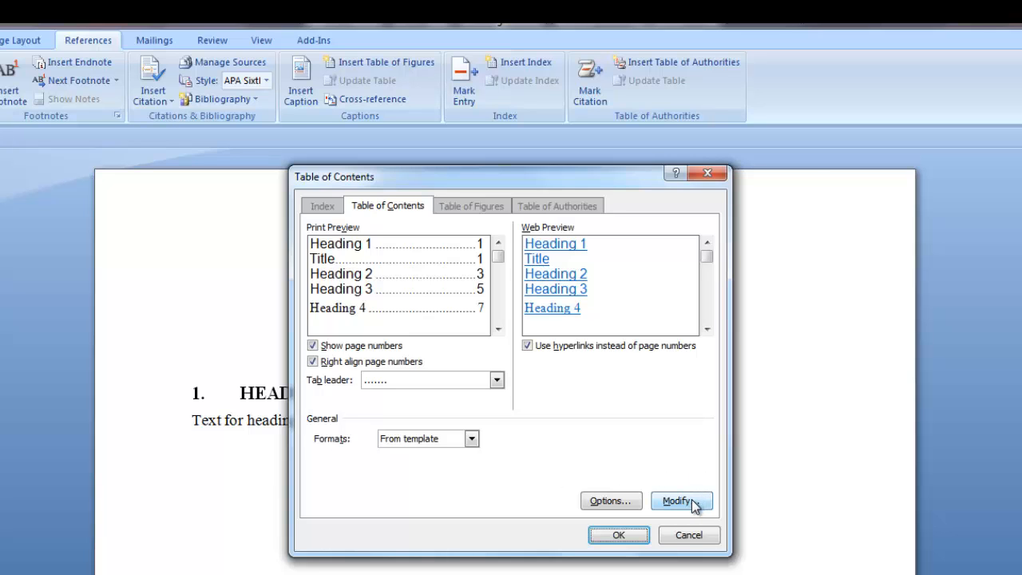
click(677, 501)
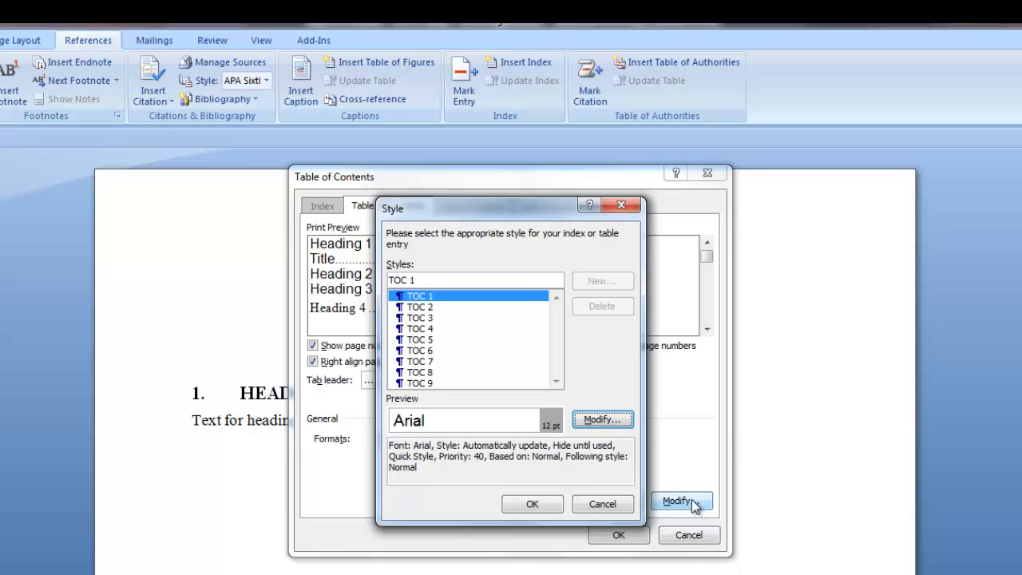
mouse_move(684, 419)
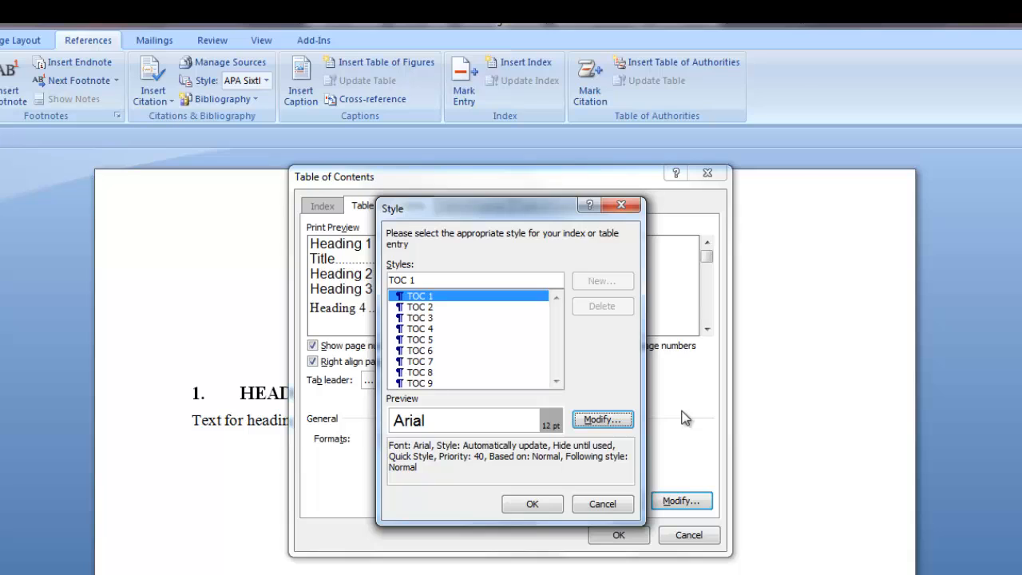
mouse_move(663, 374)
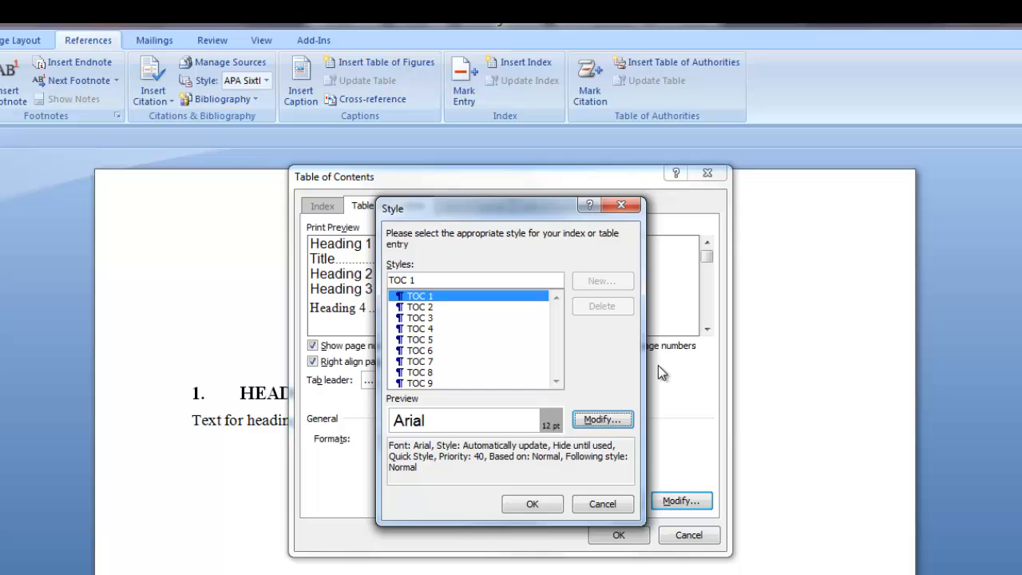
mouse_move(445, 304)
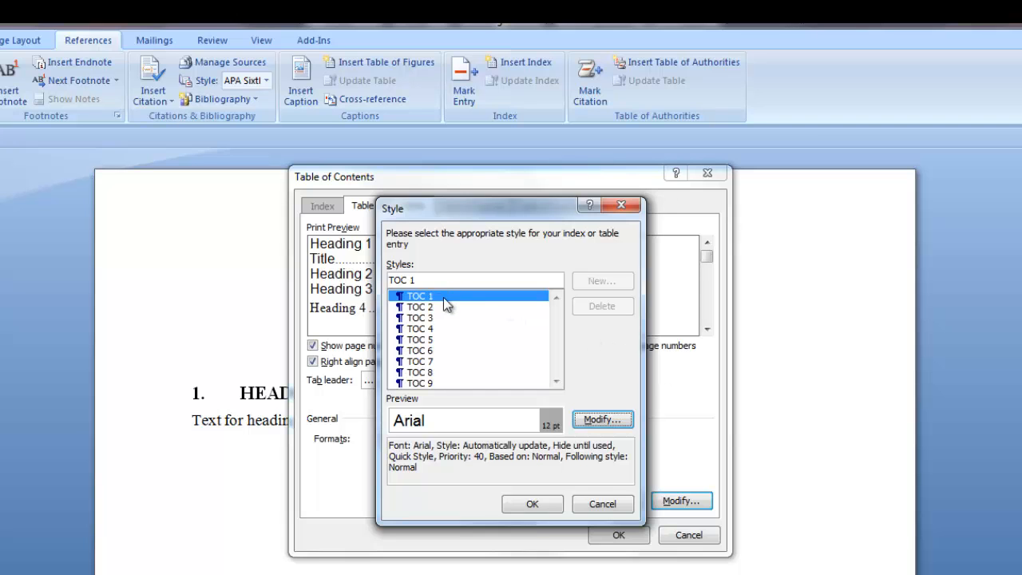
mouse_move(600, 419)
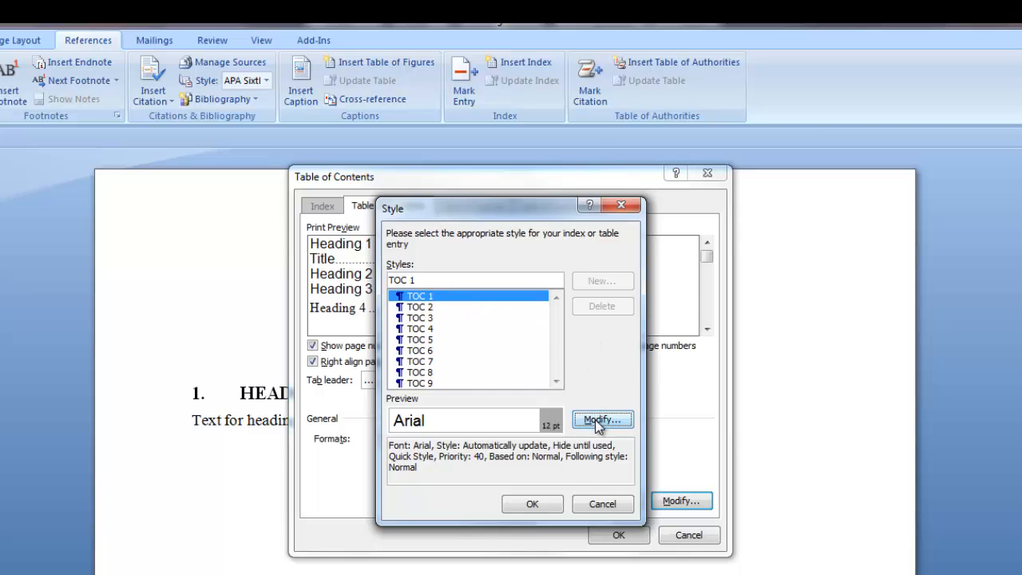
Step: Modify the TOC 1 style to Times New Roman, 14 pt, bold
click(597, 420)
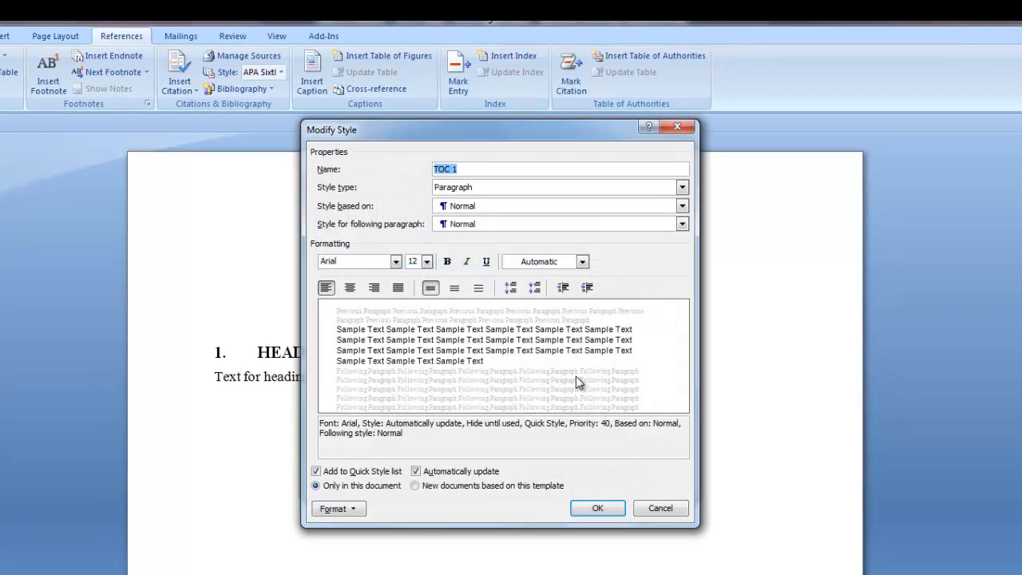
click(396, 262)
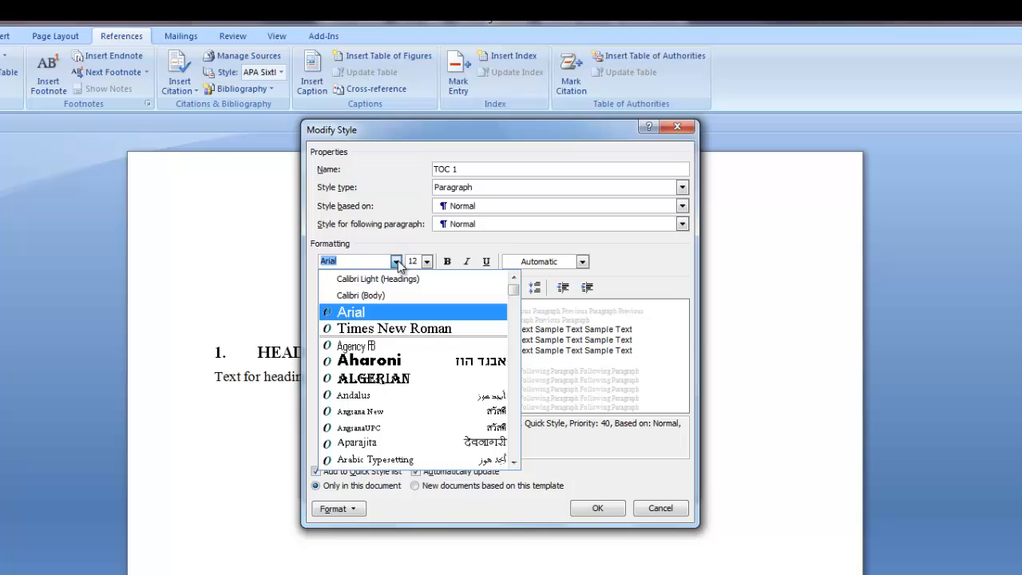
click(393, 329)
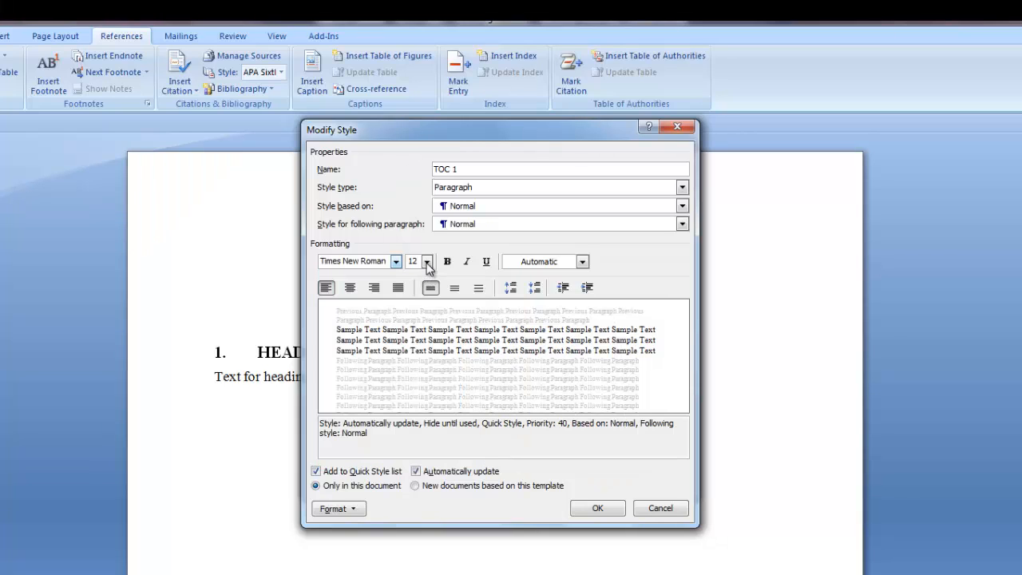
click(426, 261)
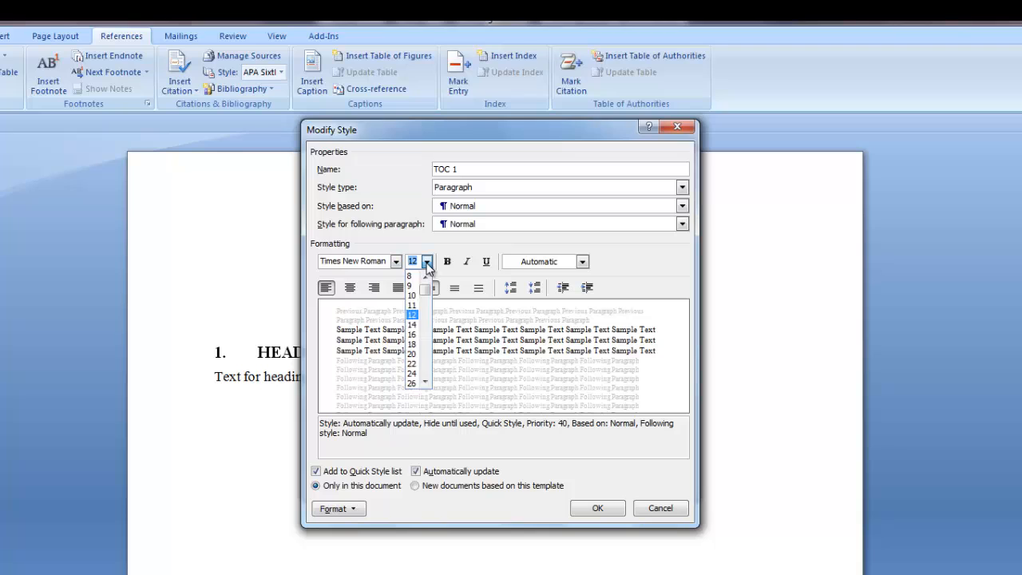
click(412, 313)
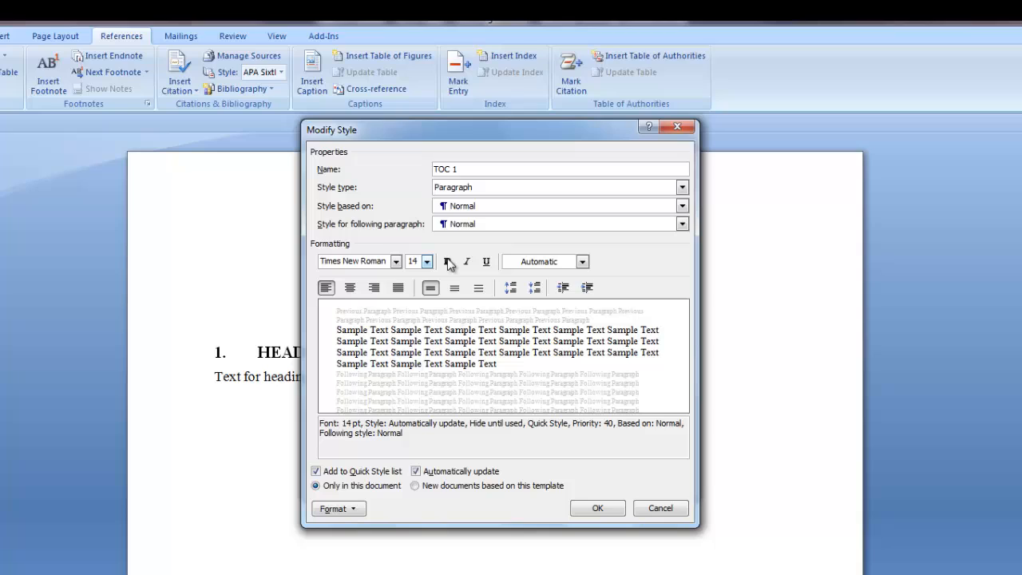
click(448, 262)
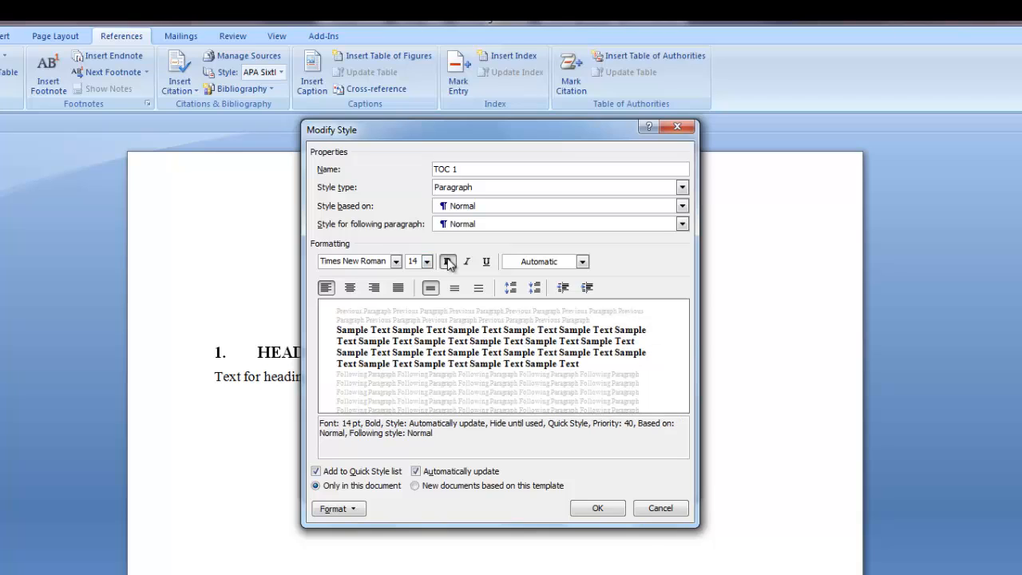
mouse_move(583, 264)
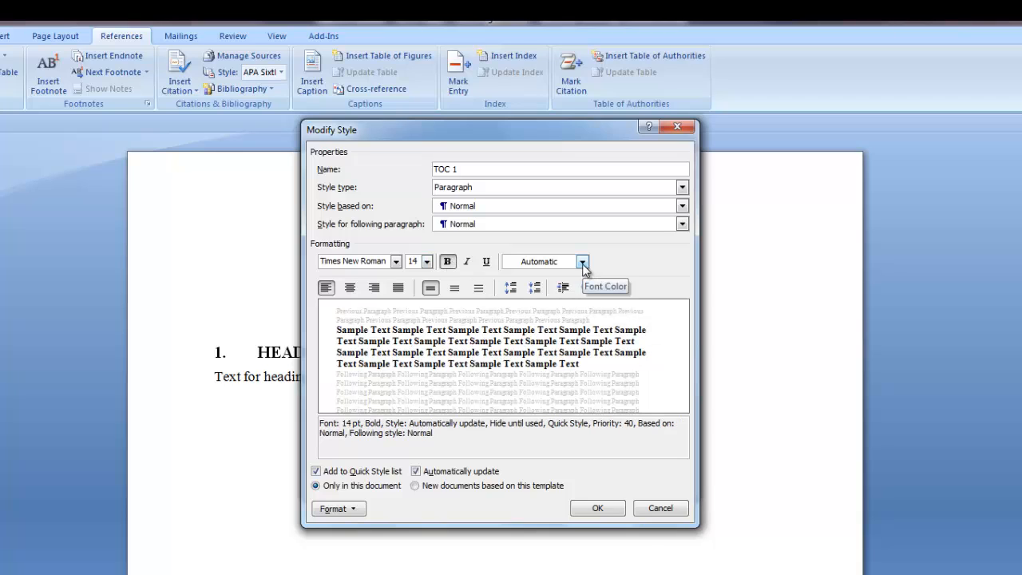
click(583, 262)
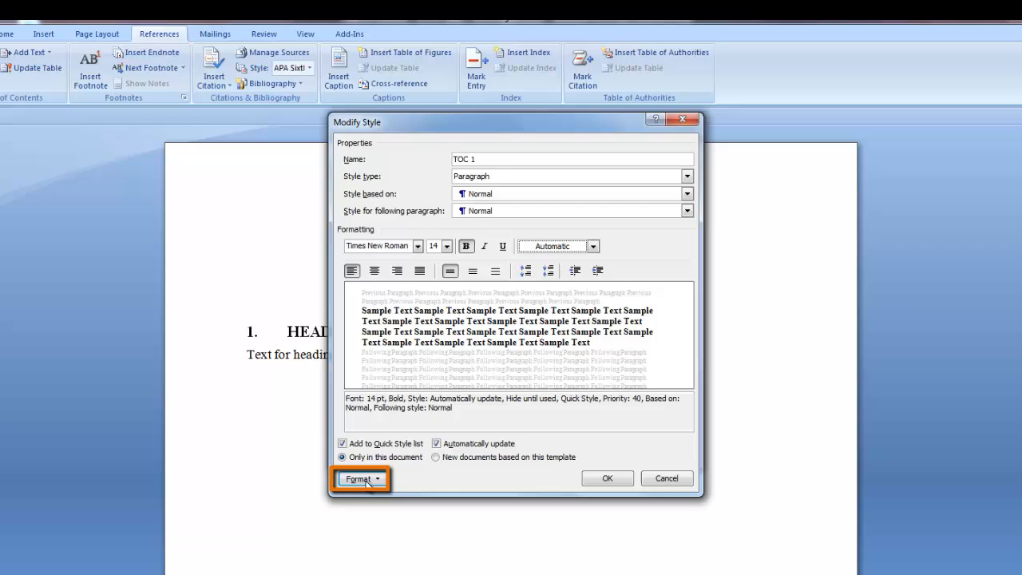
Step: Set the TOC 1 style's font to All caps and confirm
click(361, 480)
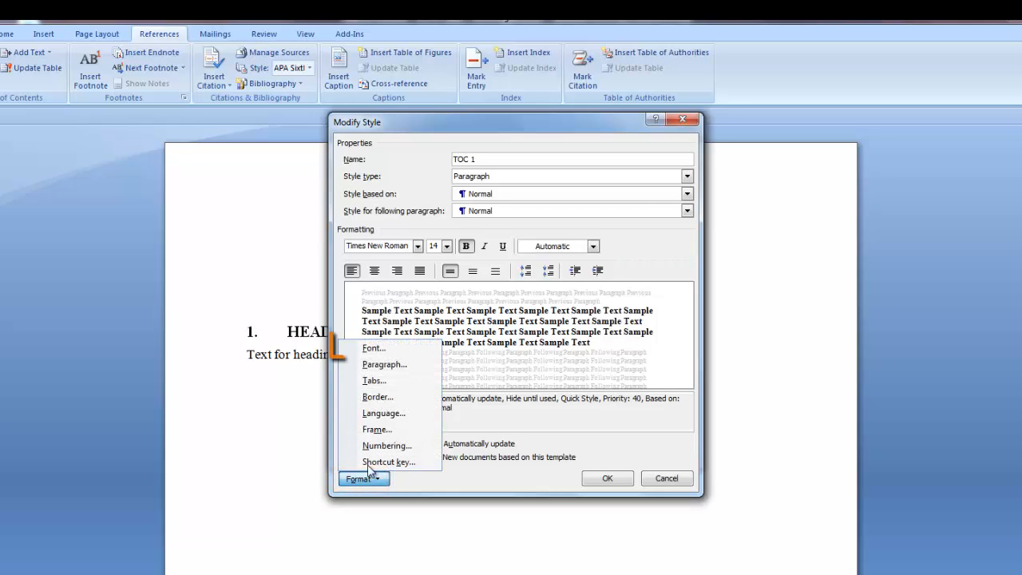
click(374, 348)
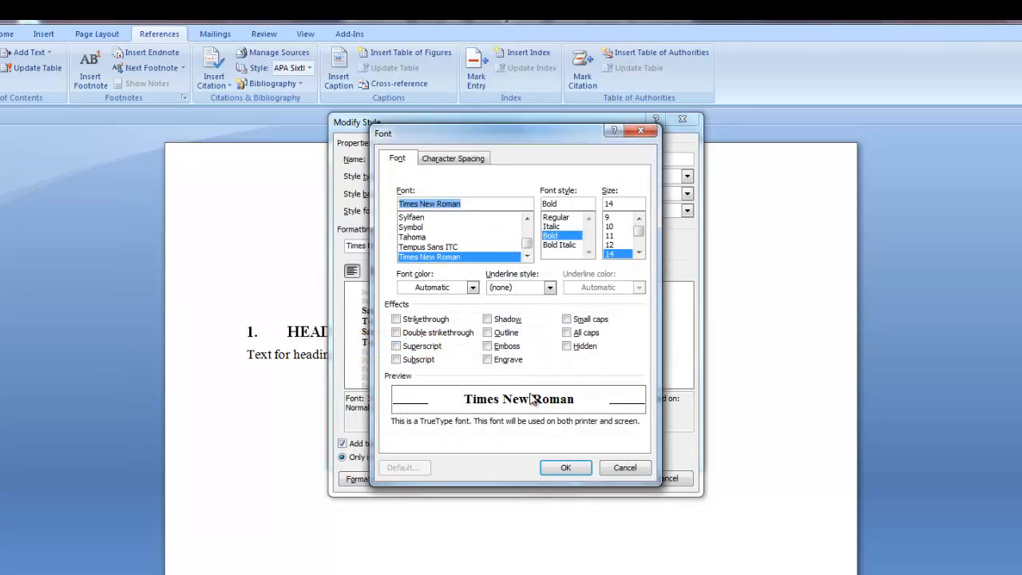
mouse_move(582, 385)
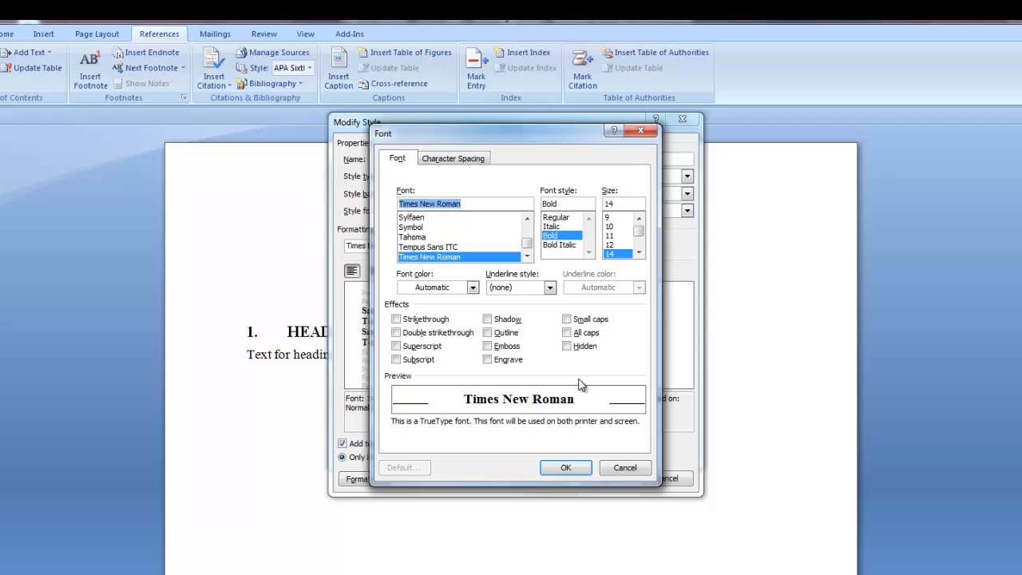
click(568, 332)
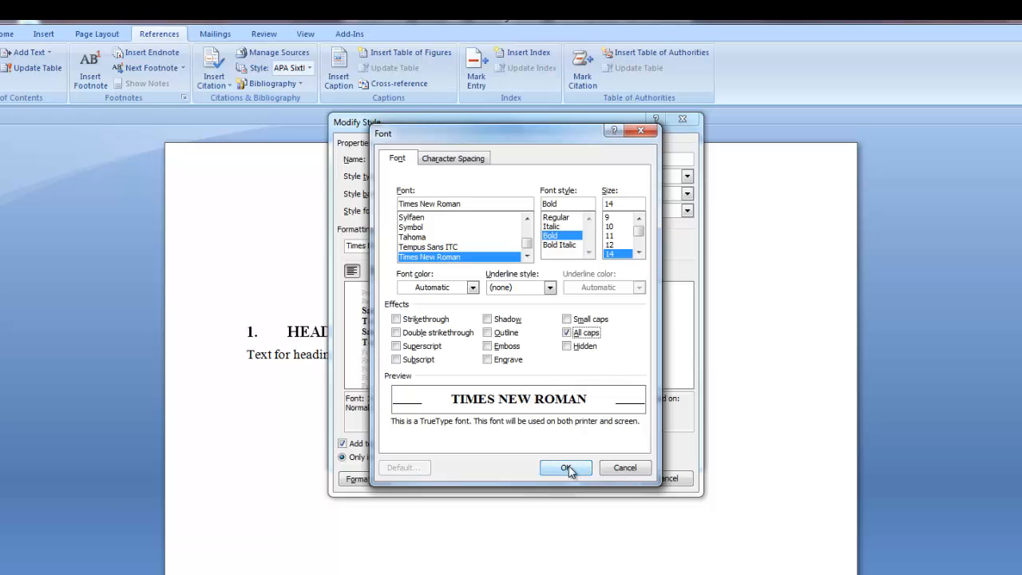
click(565, 467)
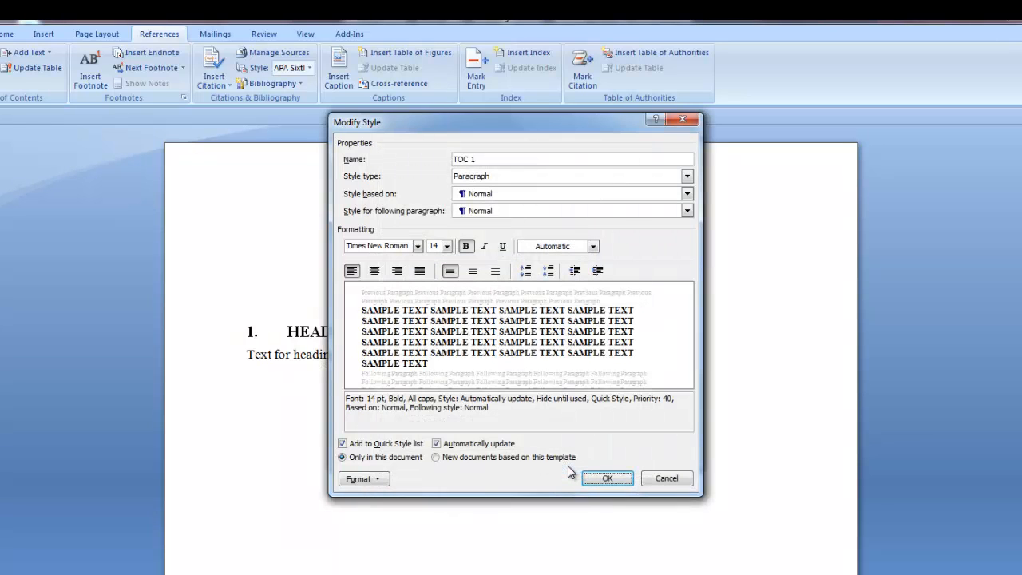
mouse_move(438, 472)
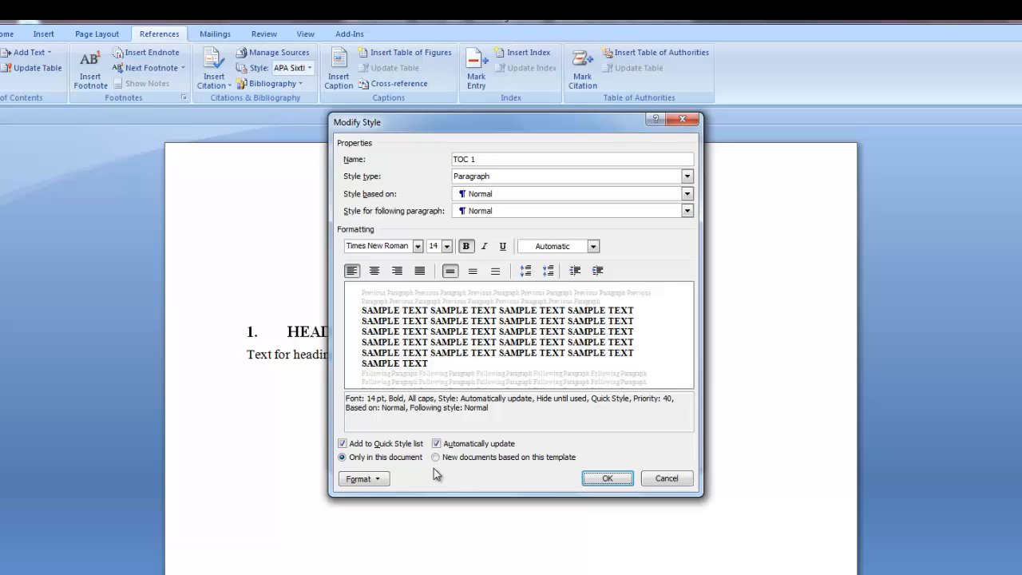
Step: Give TOC 1 3 pt spacing before and after and a 0.5" hanging indent
click(361, 479)
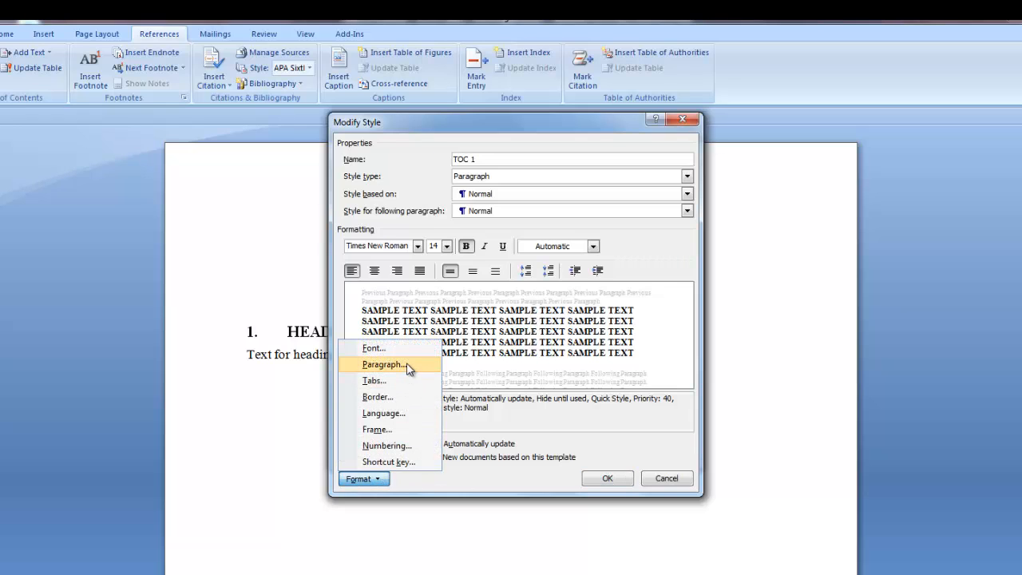
click(383, 364)
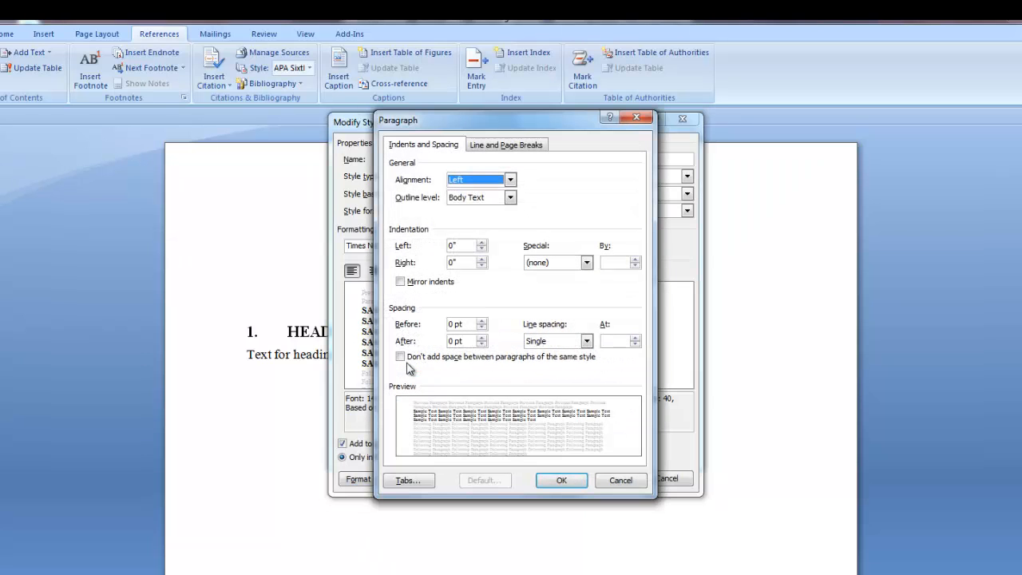
mouse_move(456, 371)
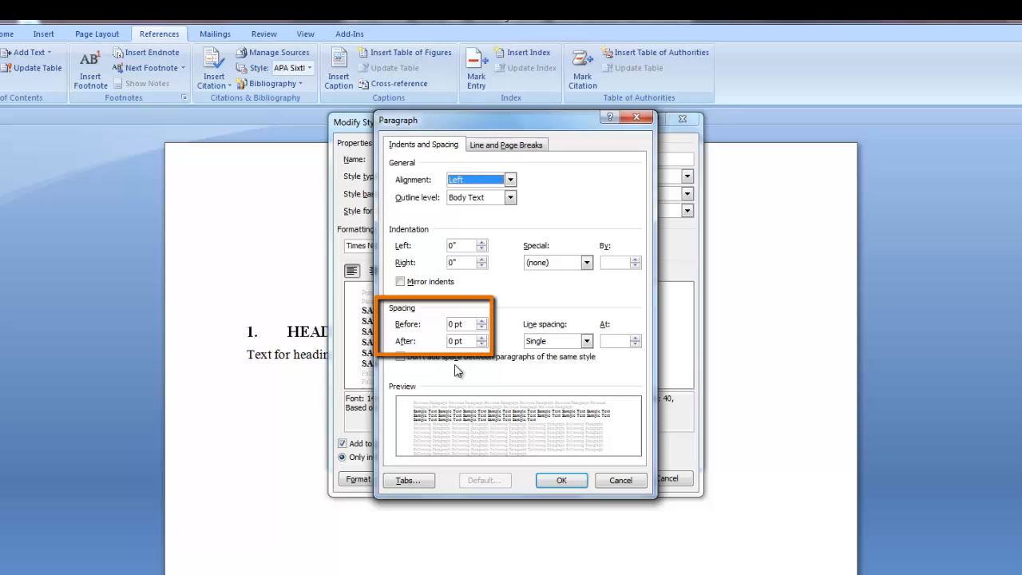
click(463, 323)
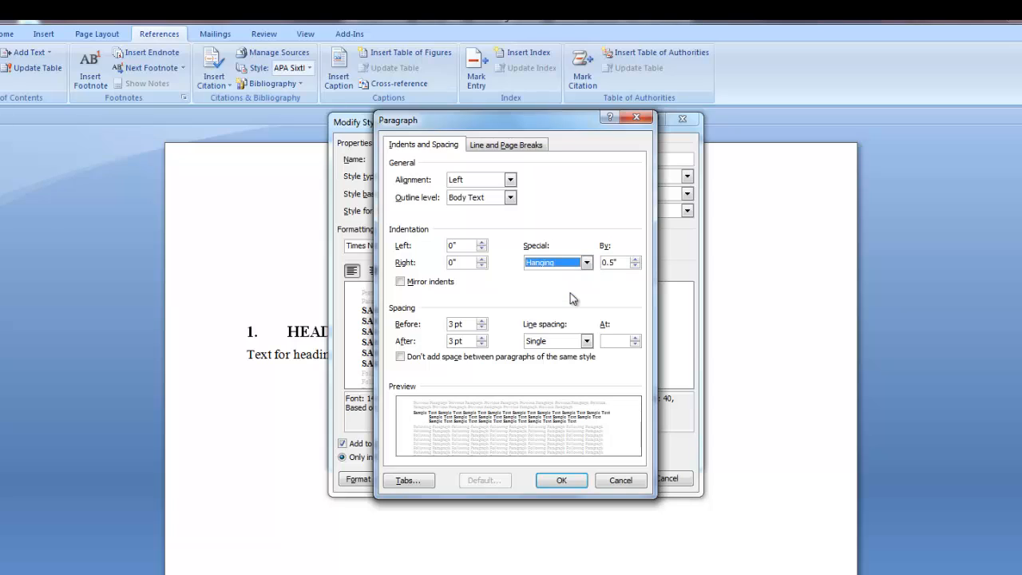
mouse_move(606, 295)
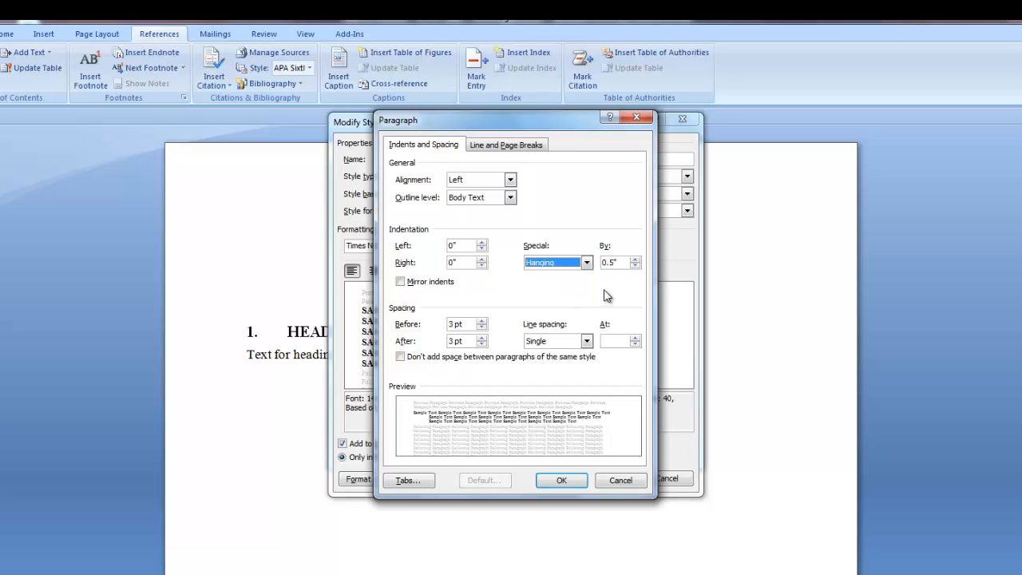
mouse_move(615, 286)
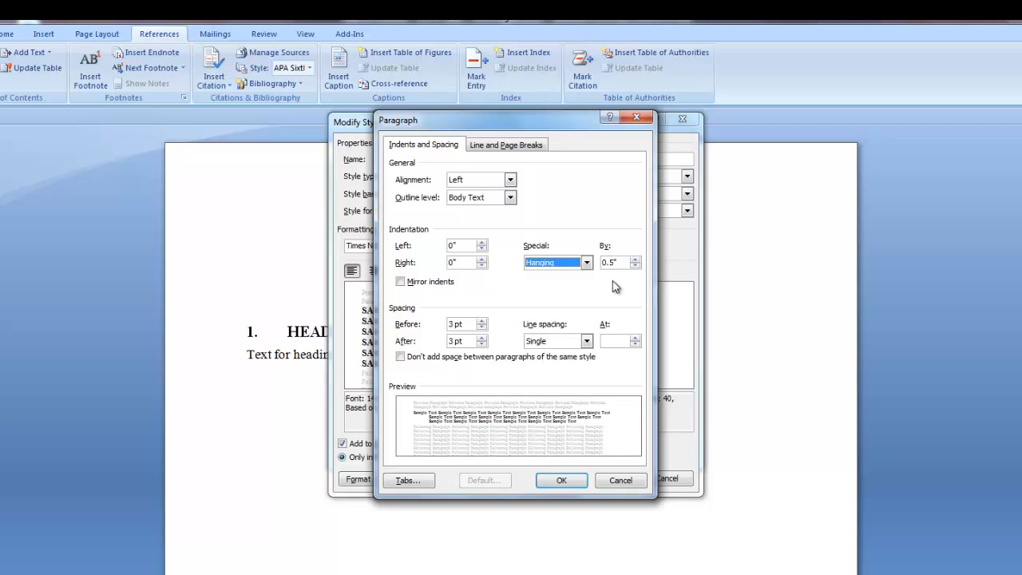
click(562, 480)
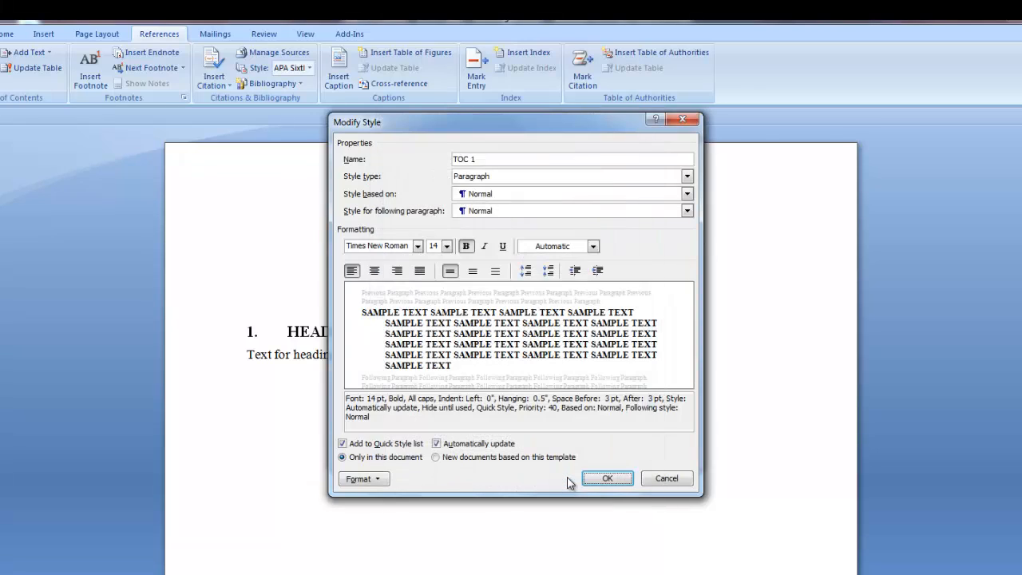
Step: Save the TOC 1 changes and make the TOC 2 style bold
click(607, 477)
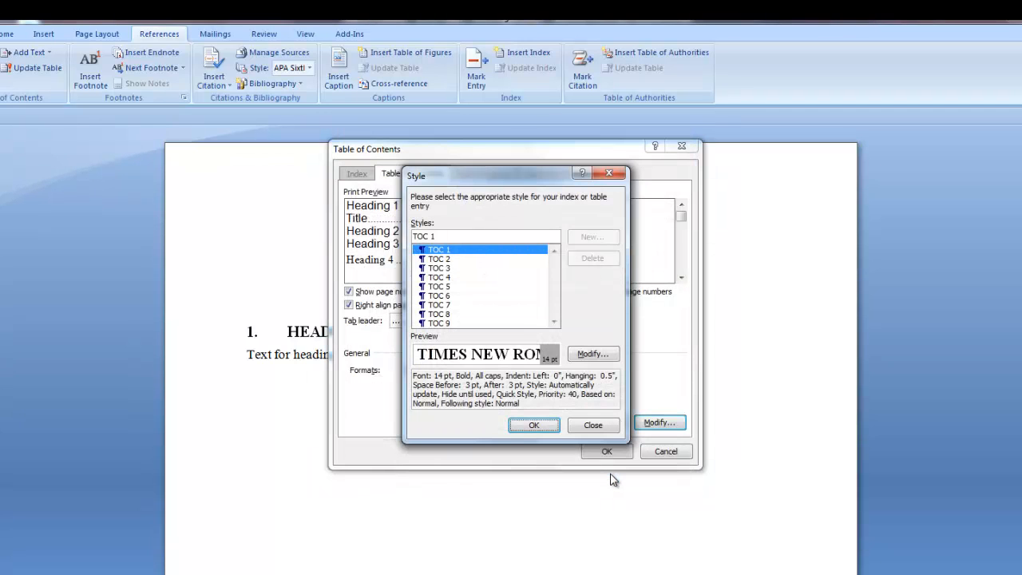
mouse_move(581, 438)
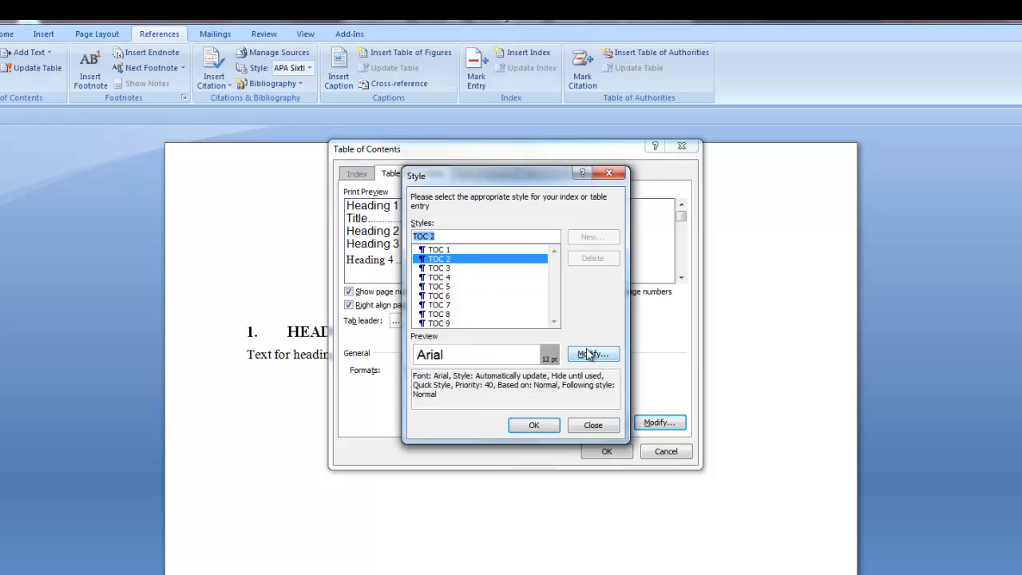
click(592, 355)
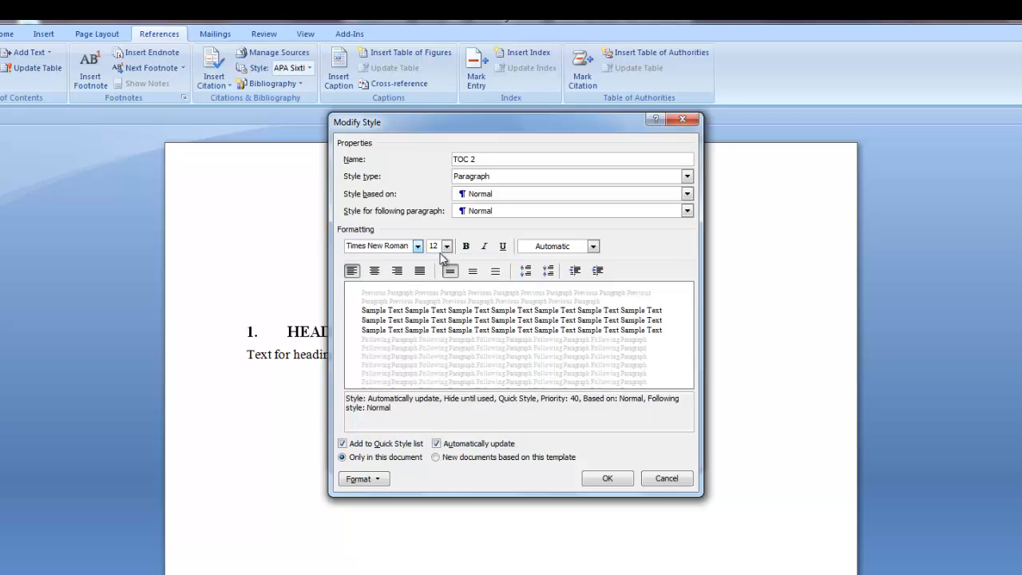
click(467, 246)
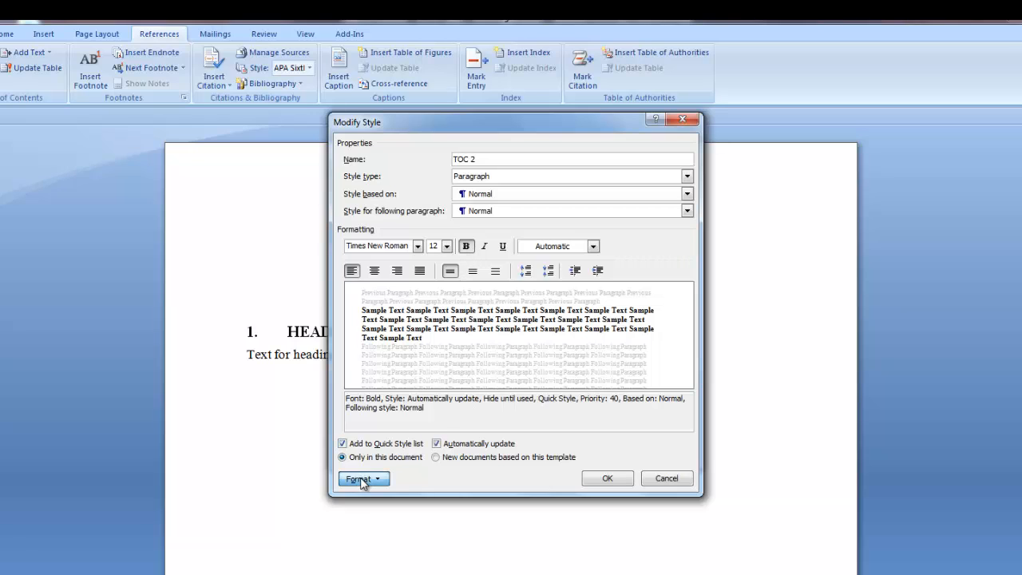
Step: Give TOC 2 3 pt spacing before and after and a 0.5" hanging indent, then save it
click(359, 479)
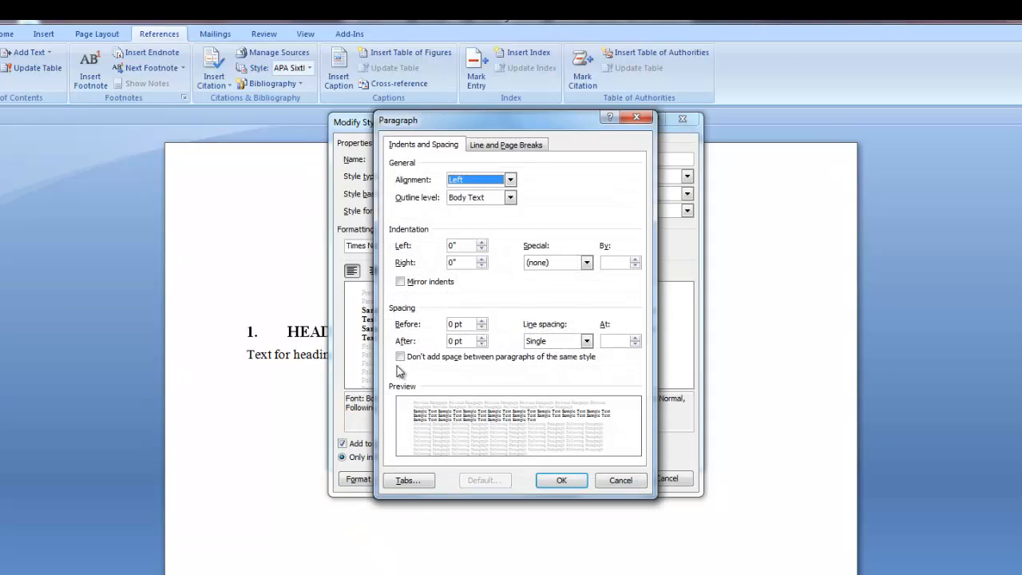
mouse_move(403, 370)
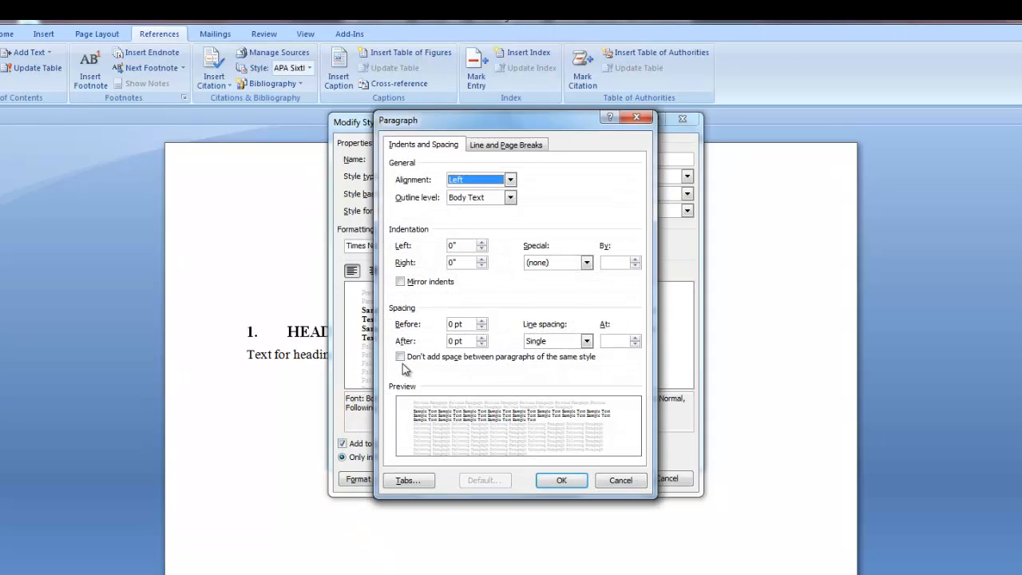
click(464, 322)
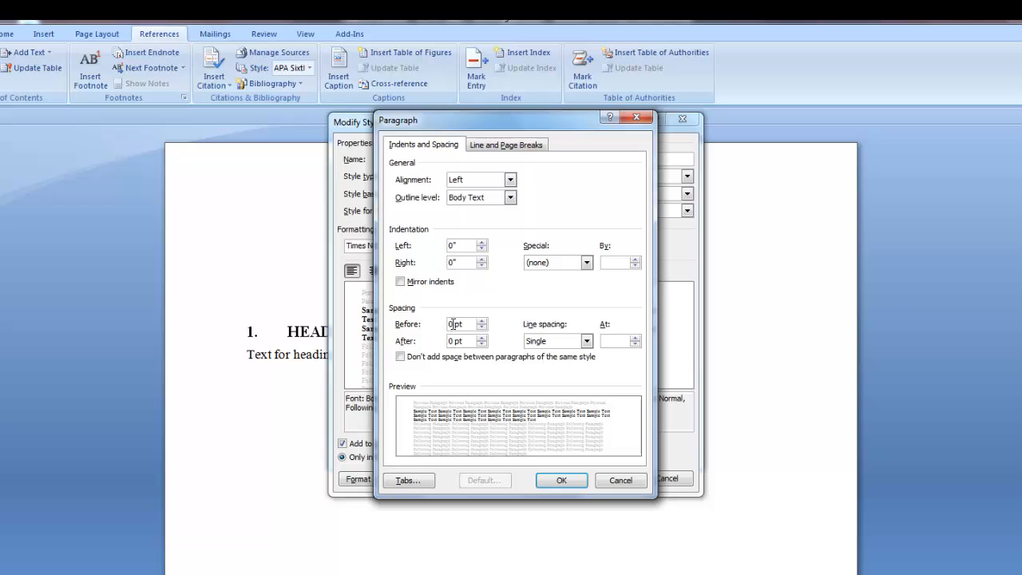
click(482, 319)
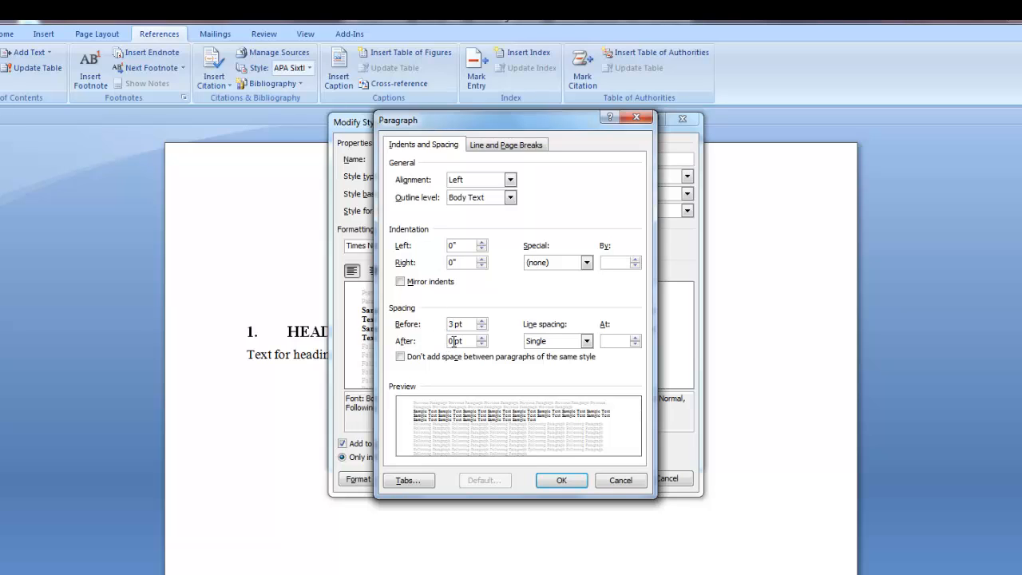
click(482, 337)
text(3)
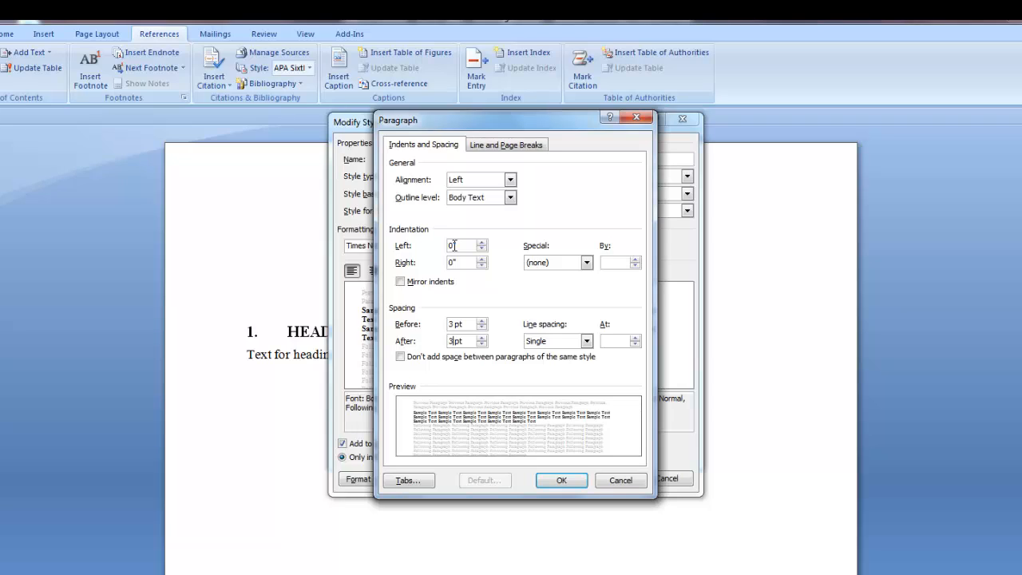
click(588, 262)
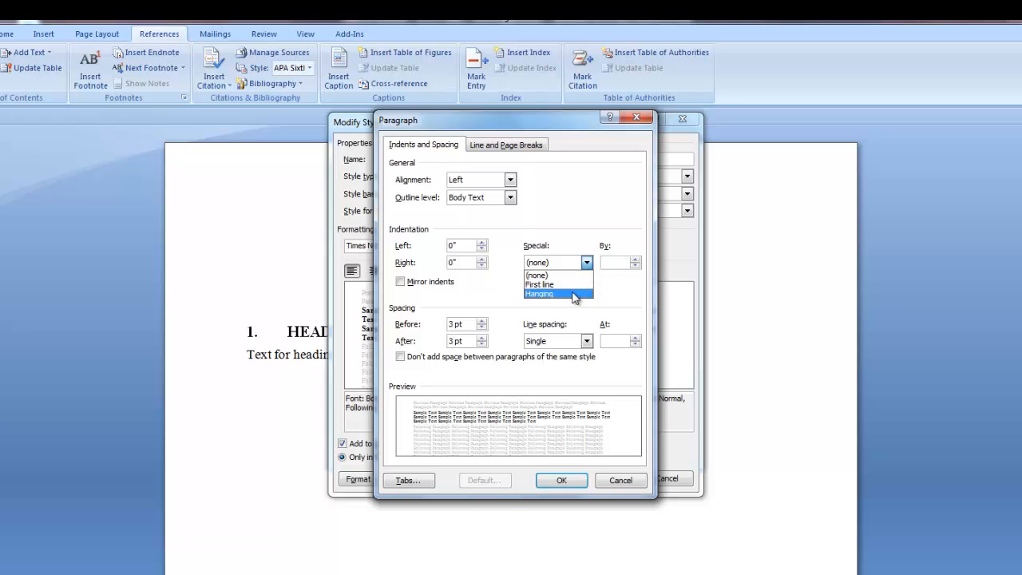
click(538, 294)
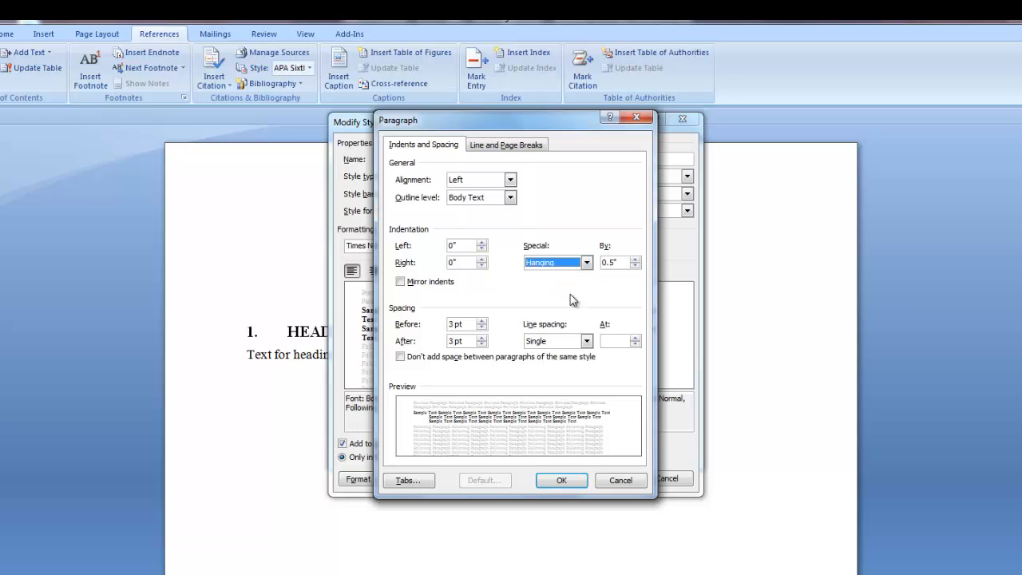
click(562, 479)
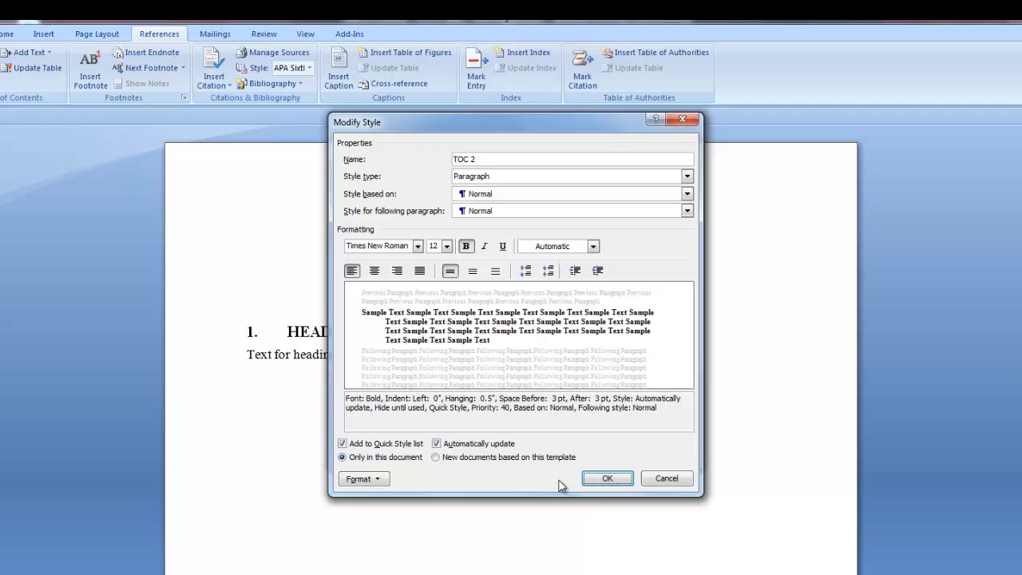
click(607, 477)
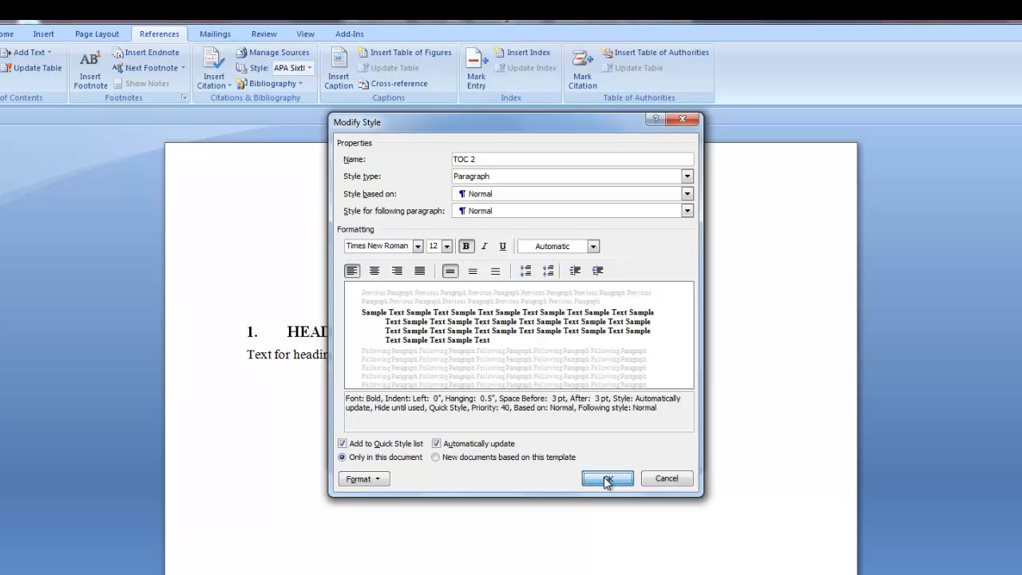
Step: Save TOC 2, then make the TOC 3 style bold and italic
click(607, 478)
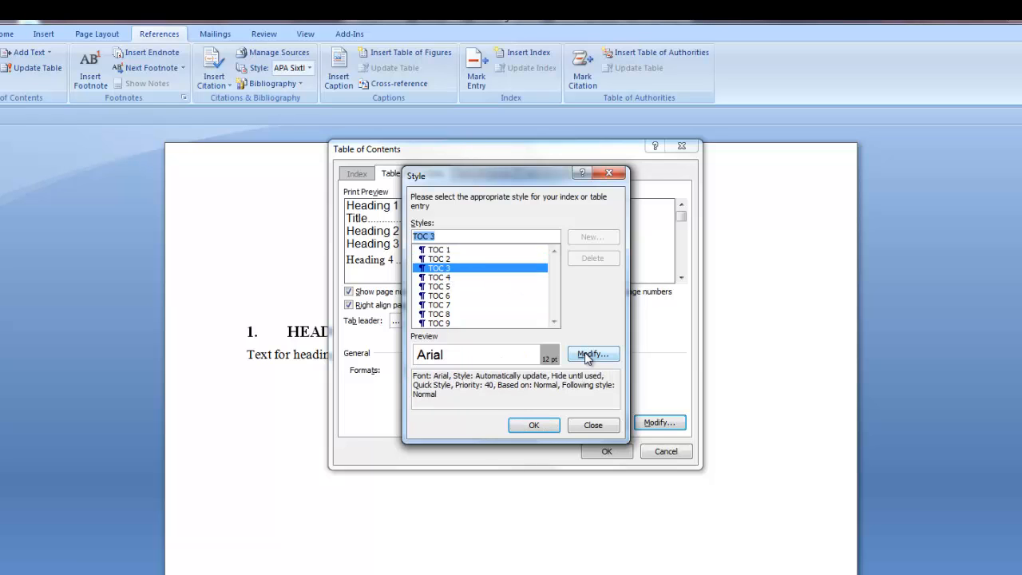
click(593, 354)
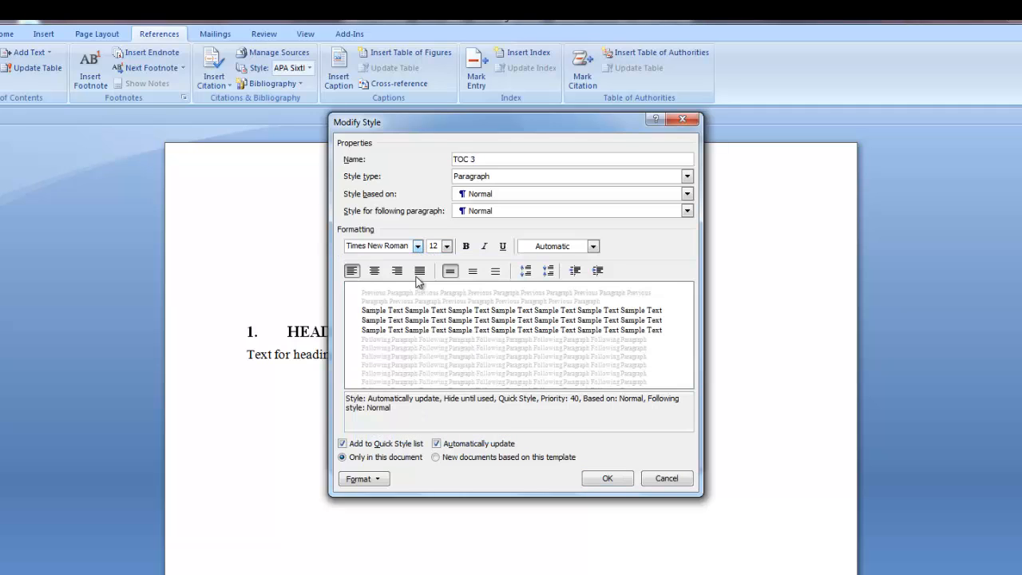
click(466, 246)
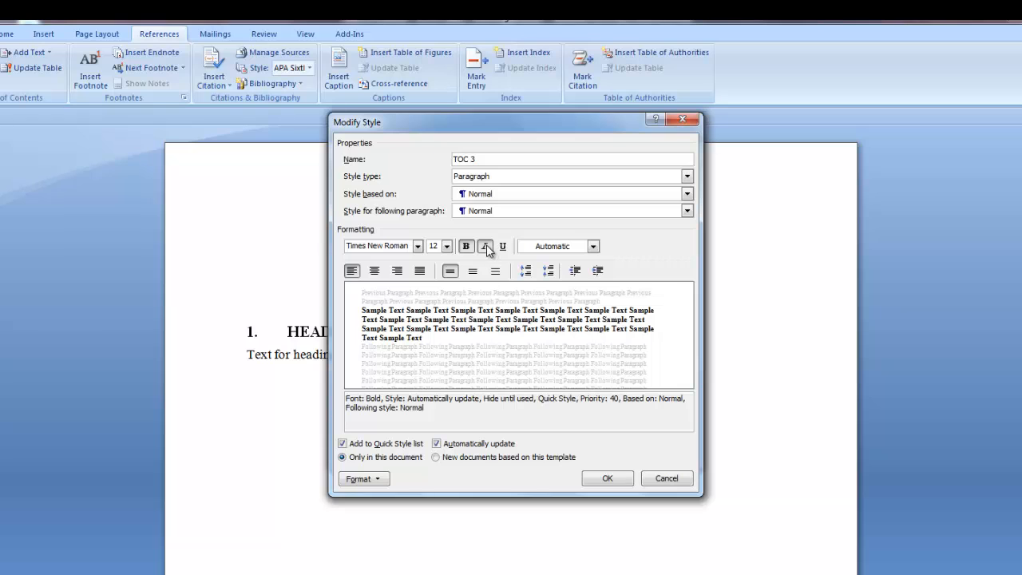
click(359, 479)
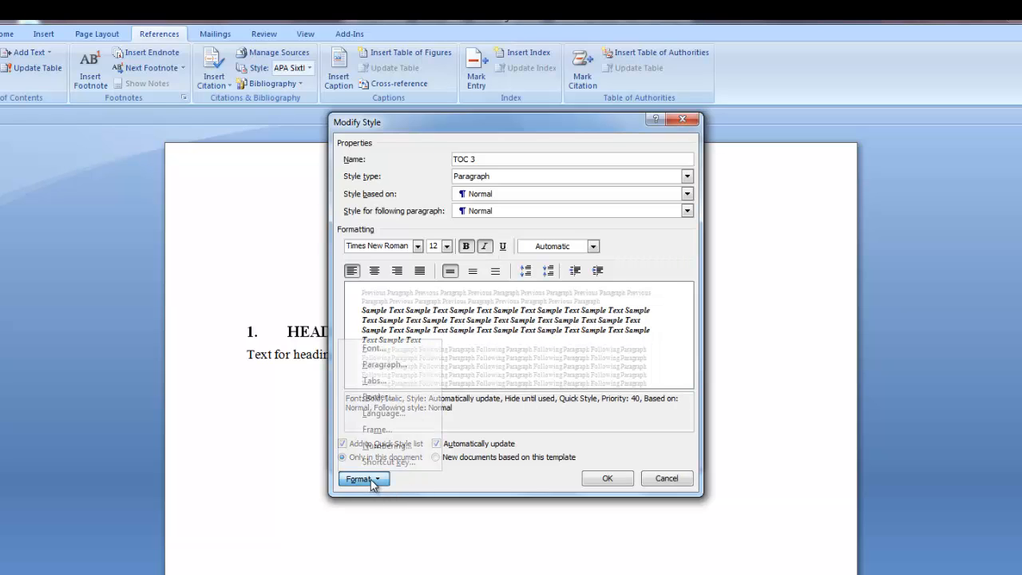
Step: Give TOC 3 paragraph spacing 3 pt before/after and a 0.5" hanging indent, and save it
click(382, 364)
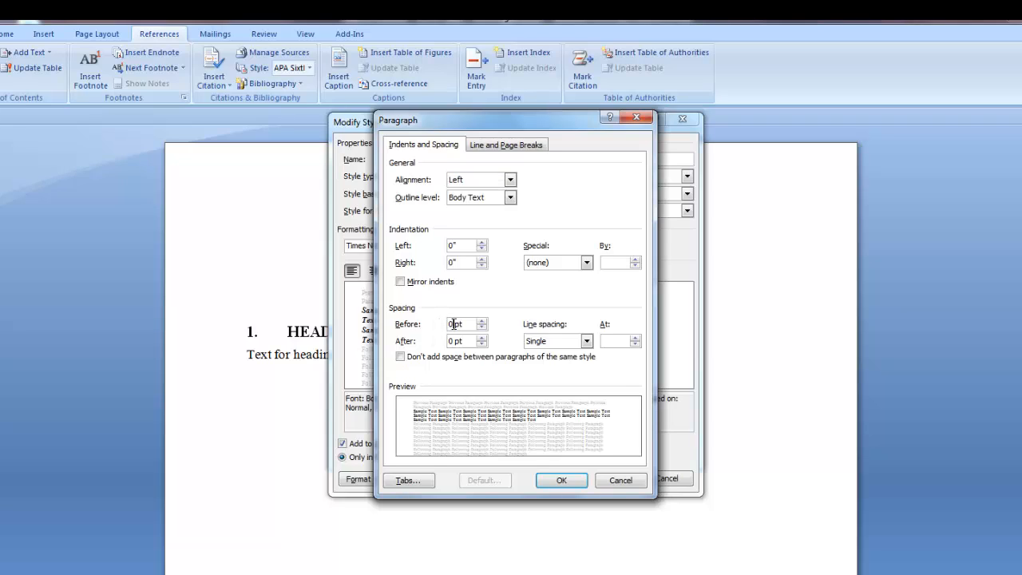
click(584, 262)
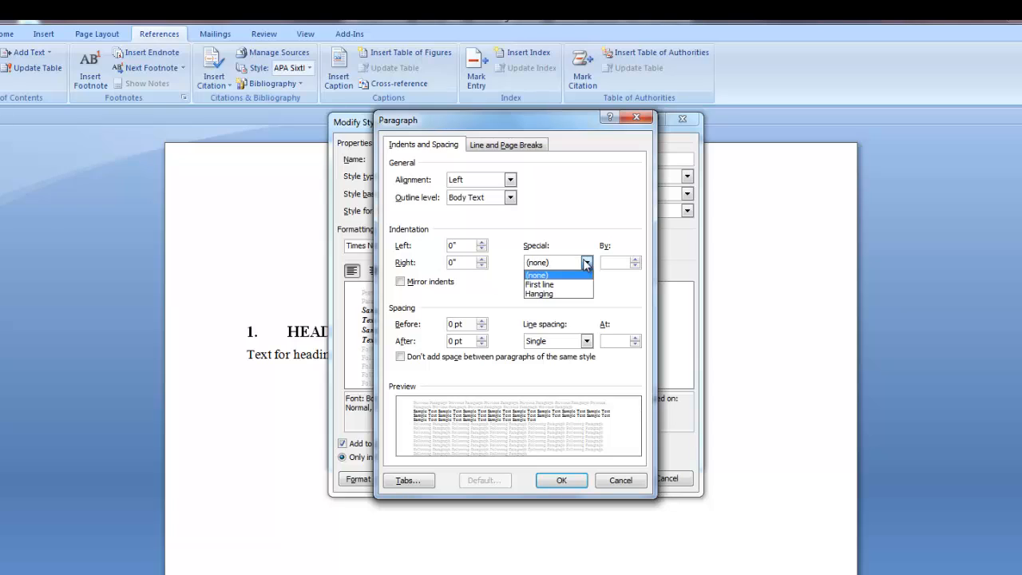
click(540, 293)
text(3)
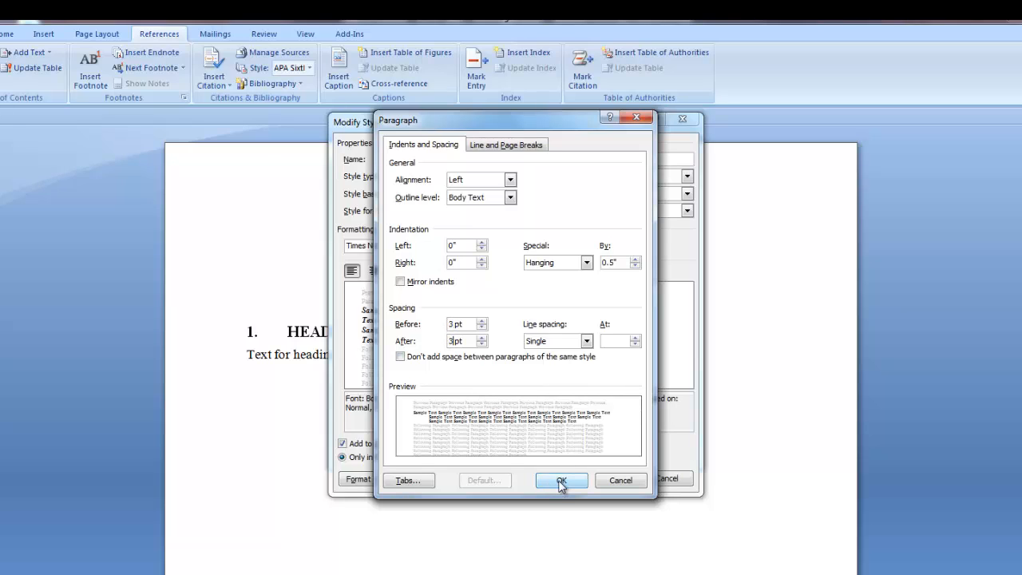
click(562, 479)
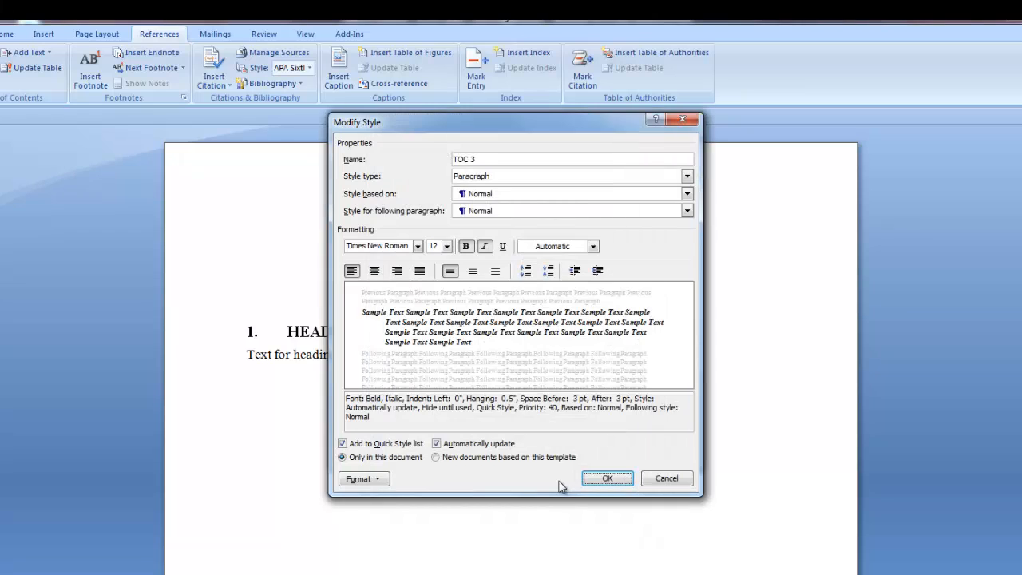
click(606, 477)
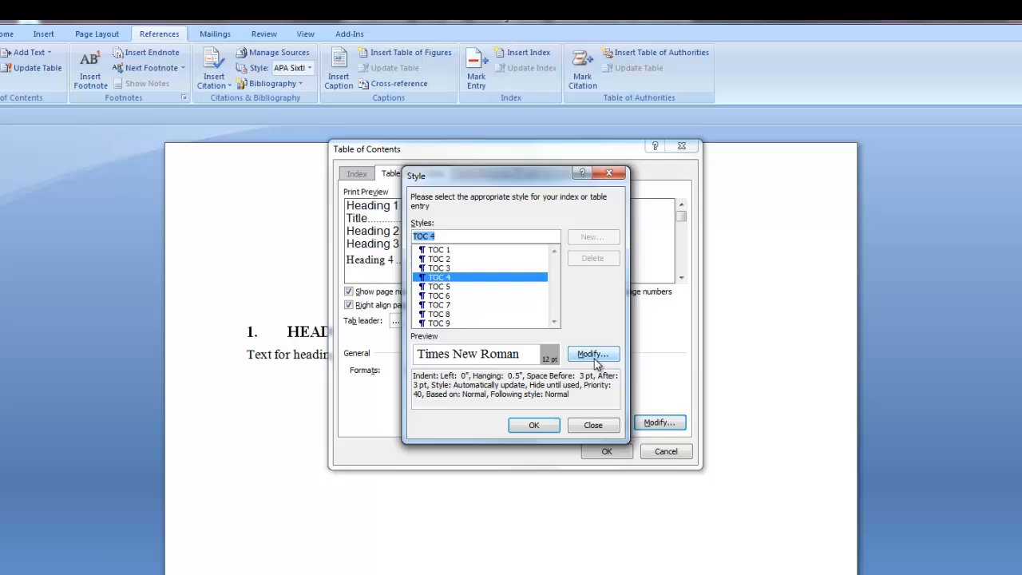
Step: Adjust the TOC 4 style, accept the modified styles and insert the custom table of contents
click(591, 354)
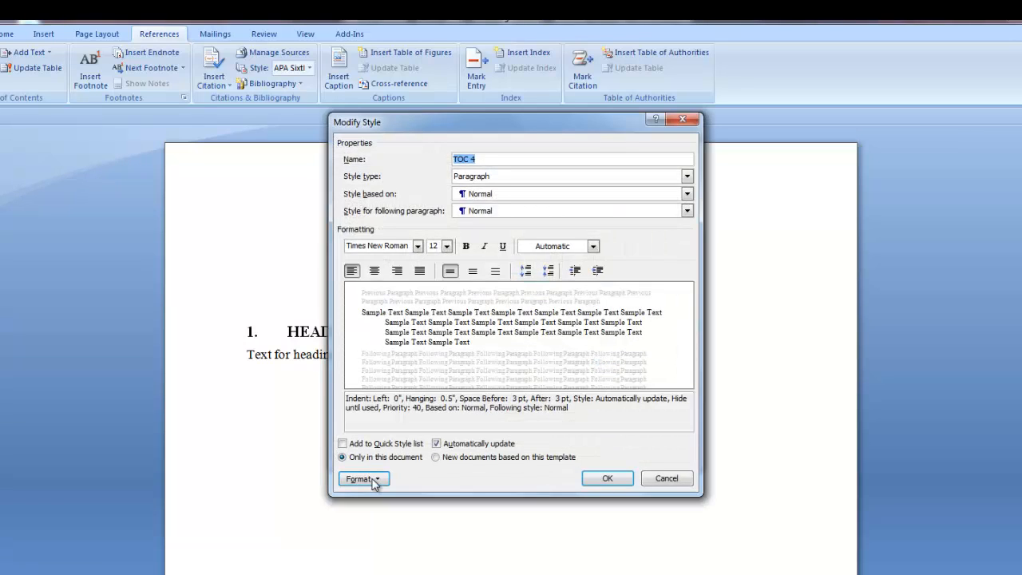
click(361, 479)
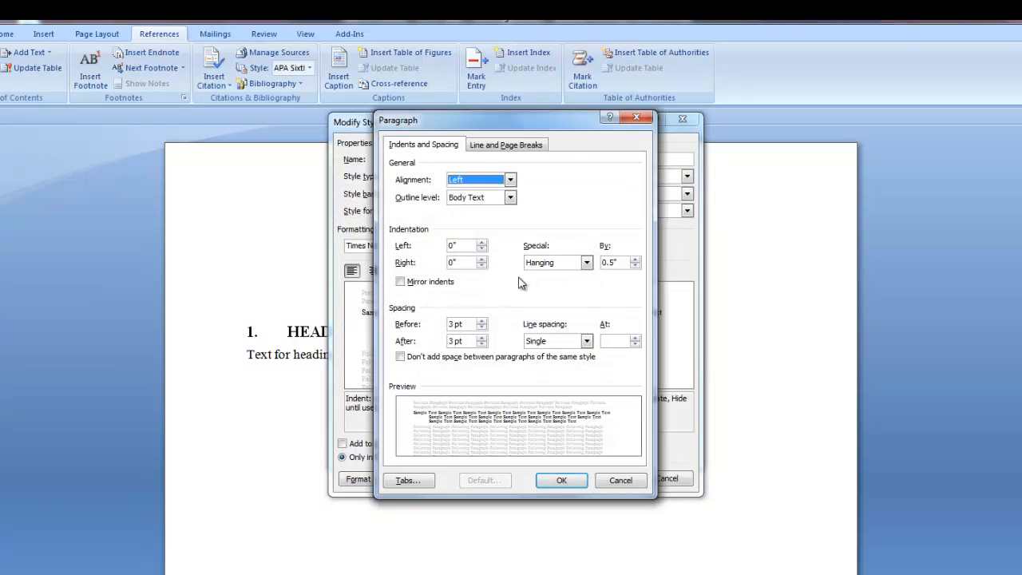
click(562, 479)
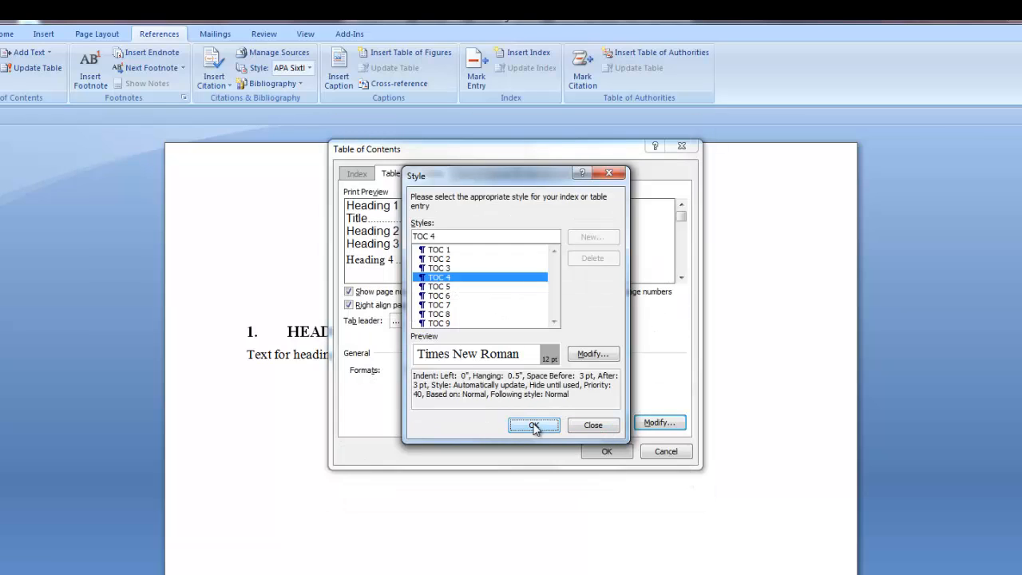
click(533, 424)
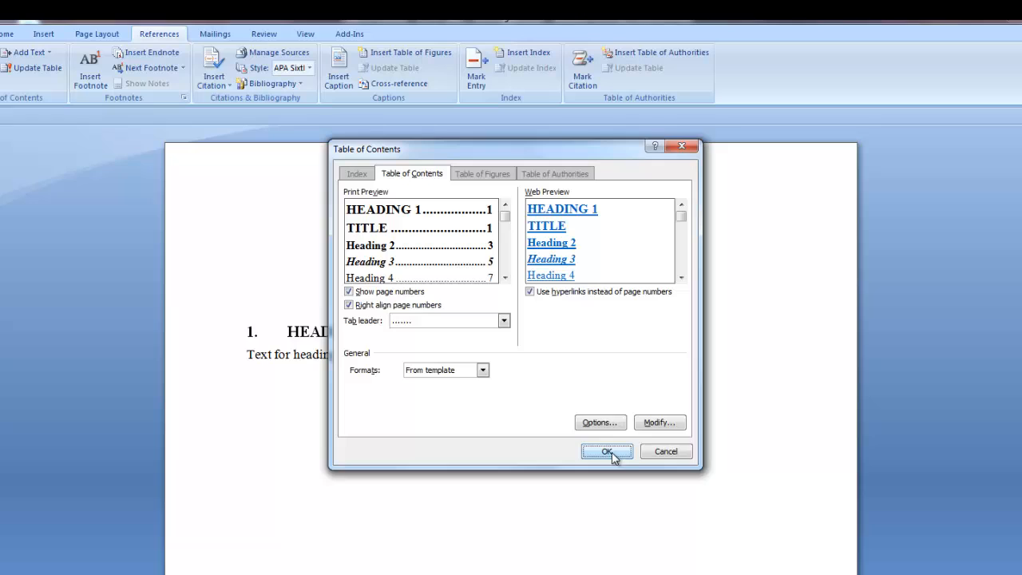
click(607, 451)
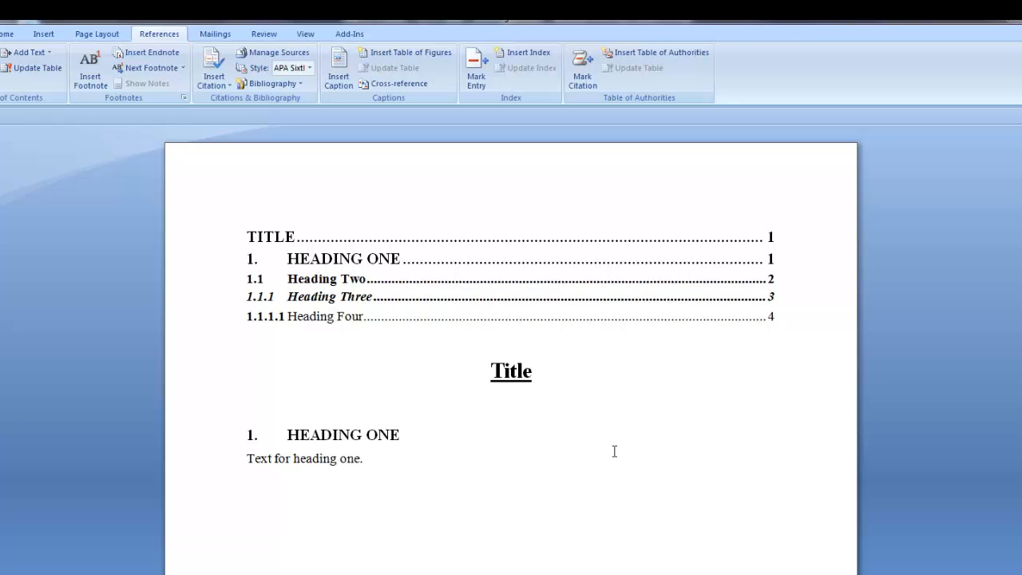
Step: Insert a Table of Figures with caption label Table below the contents, listing Table One and Two
click(247, 336)
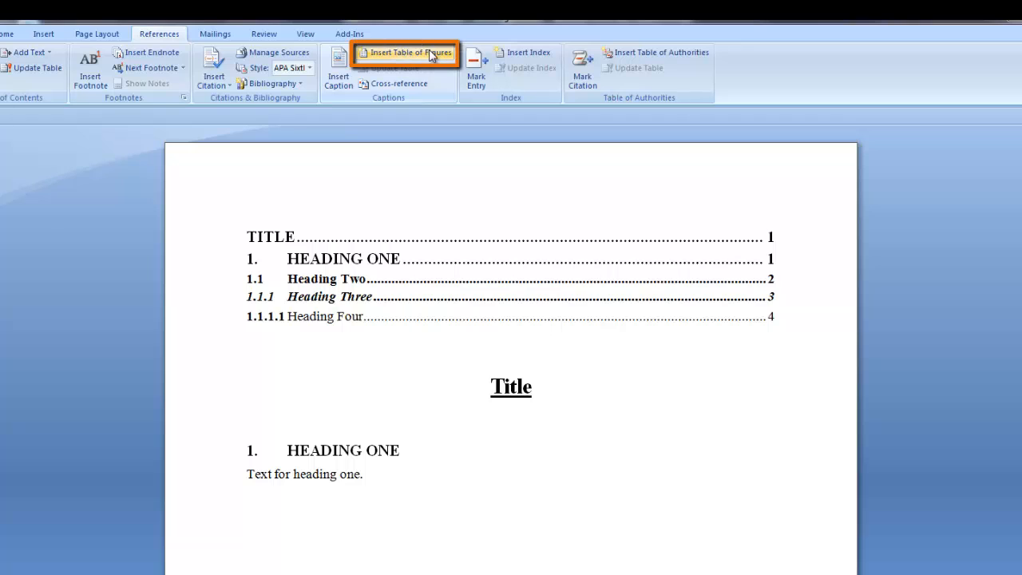
click(405, 53)
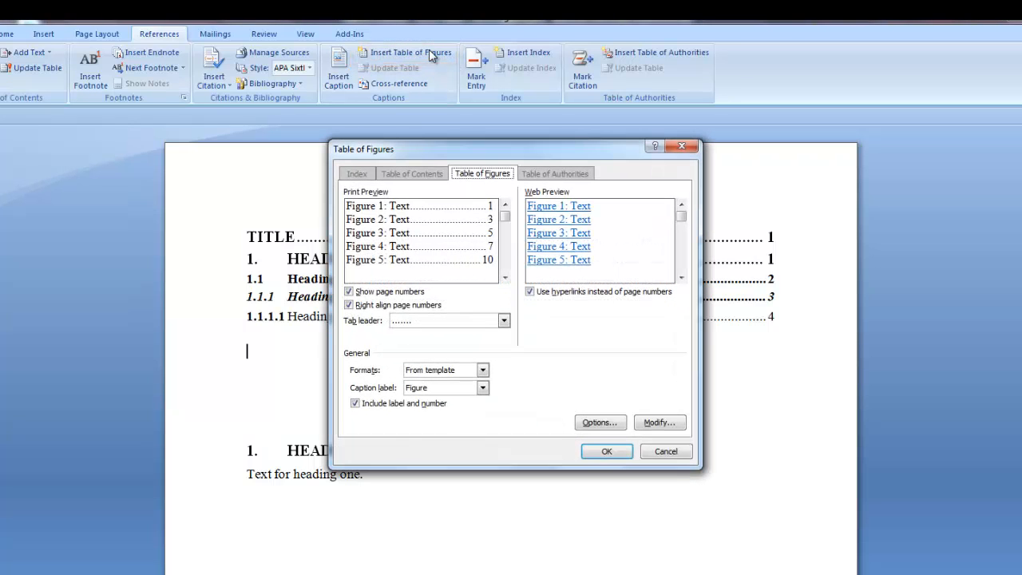
click(483, 388)
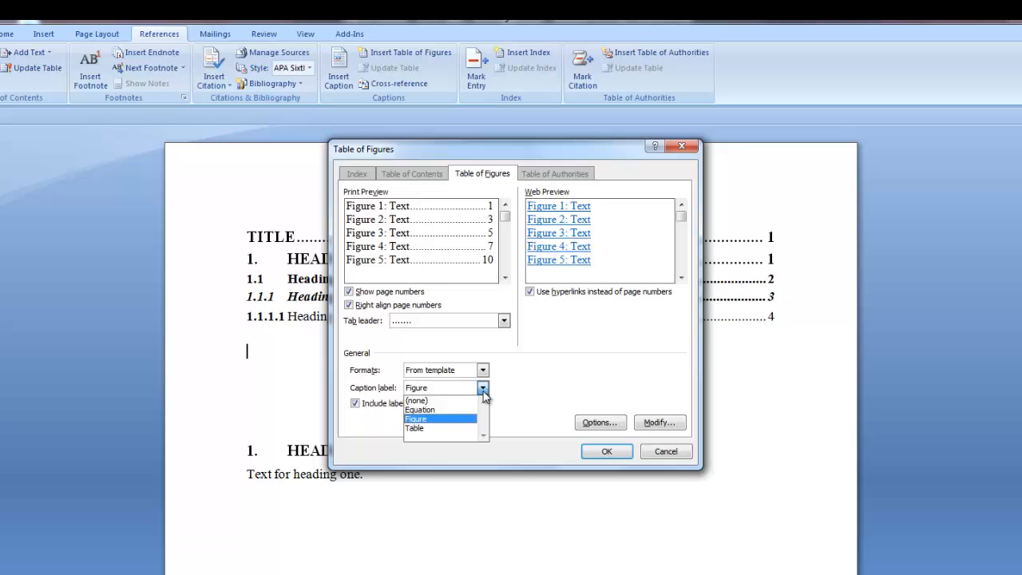
click(415, 428)
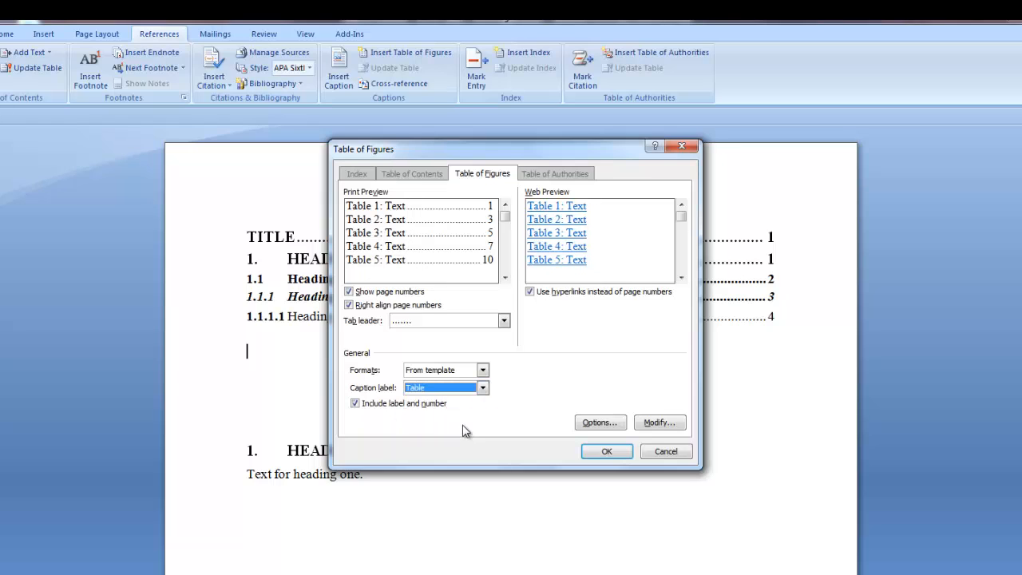
mouse_move(540, 434)
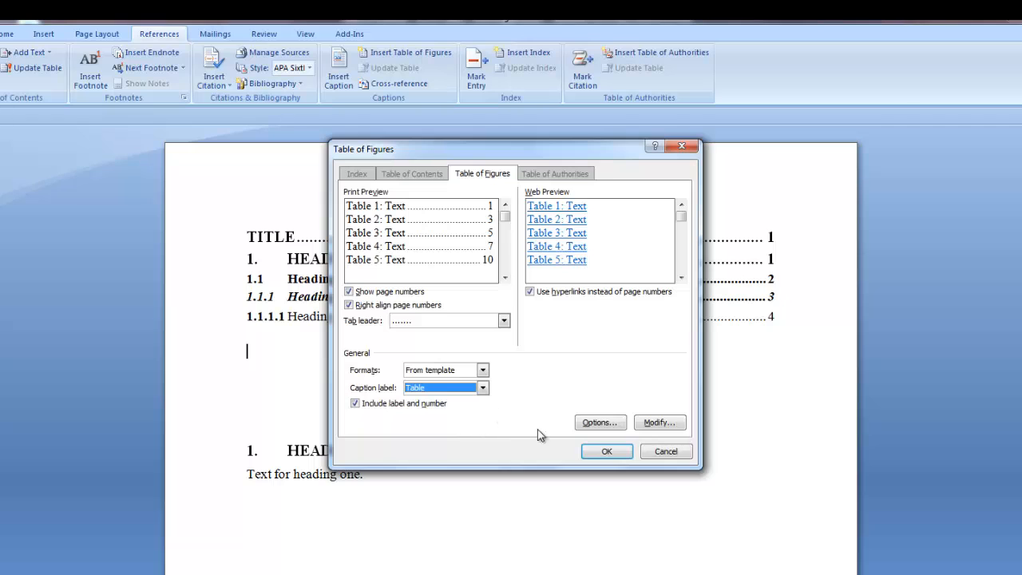
click(606, 451)
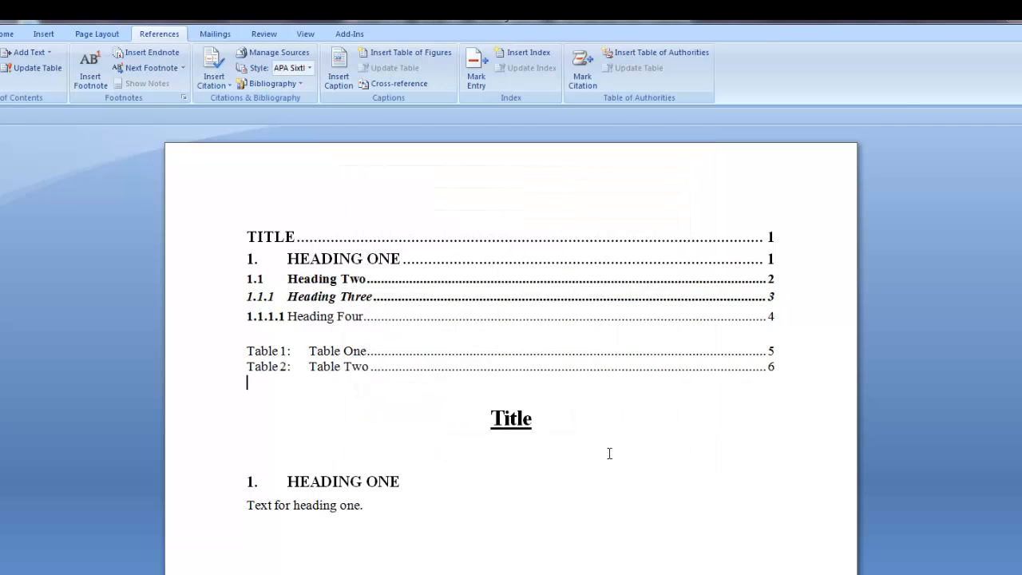
mouse_move(482, 460)
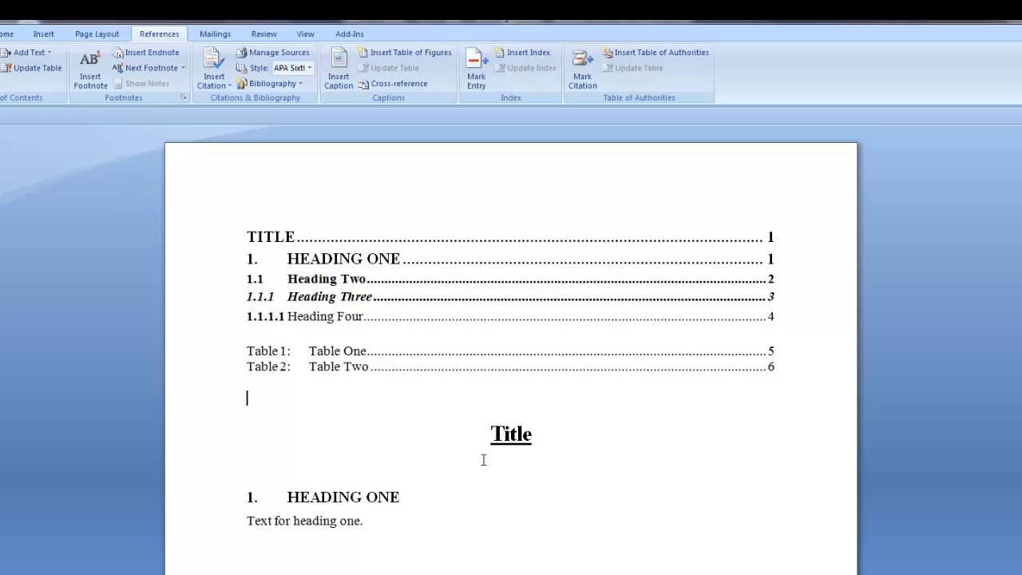
mouse_move(406, 51)
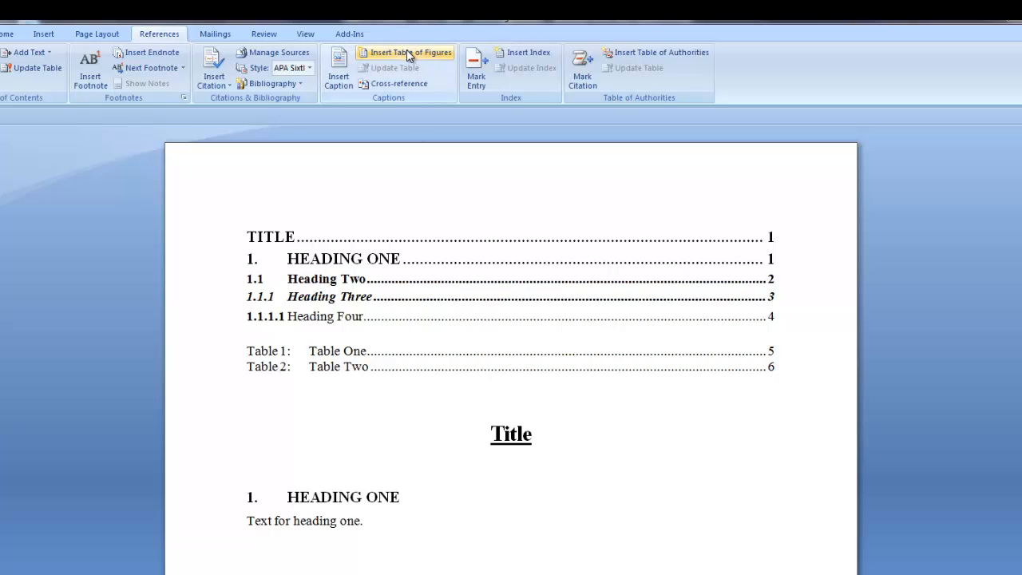
Step: Insert a Table of Figures with caption label Figure, listing Figure One and Figure Two
click(409, 51)
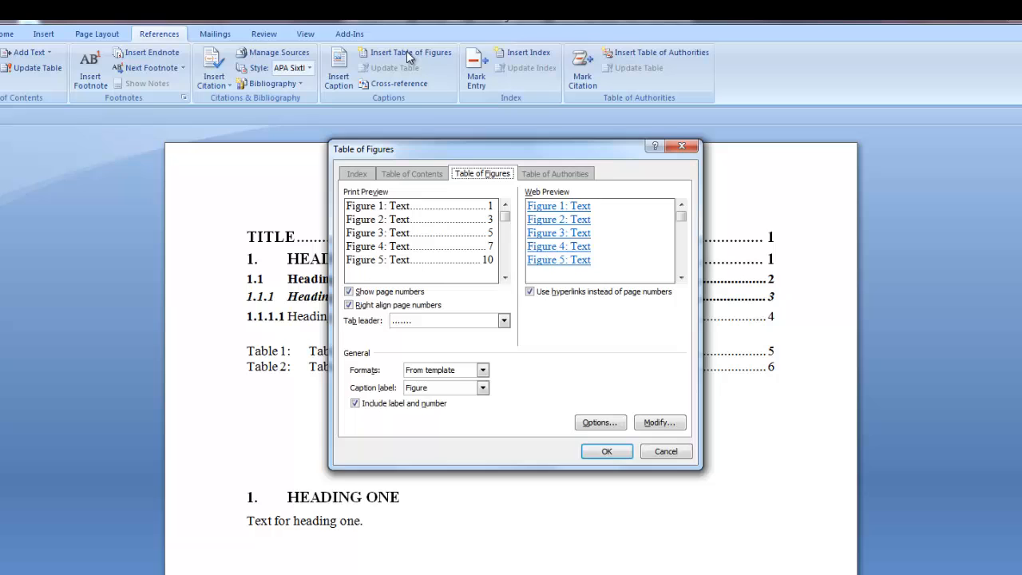
mouse_move(492, 409)
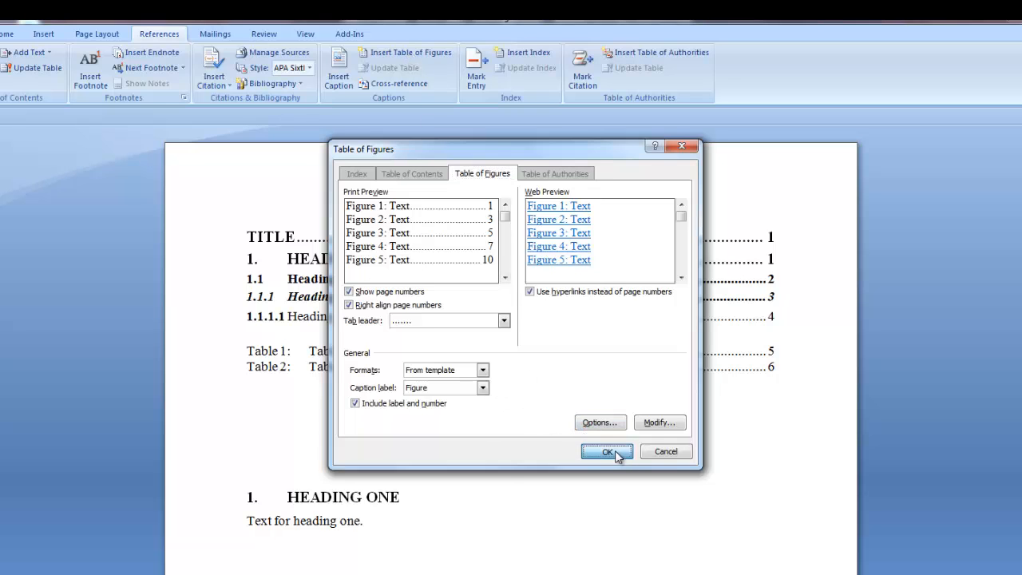
click(607, 451)
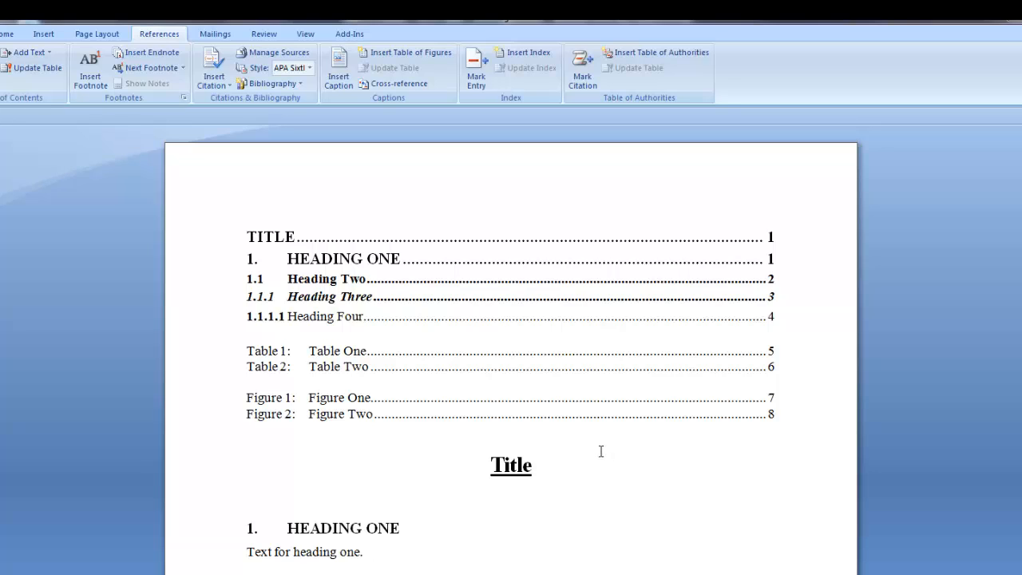
click(247, 431)
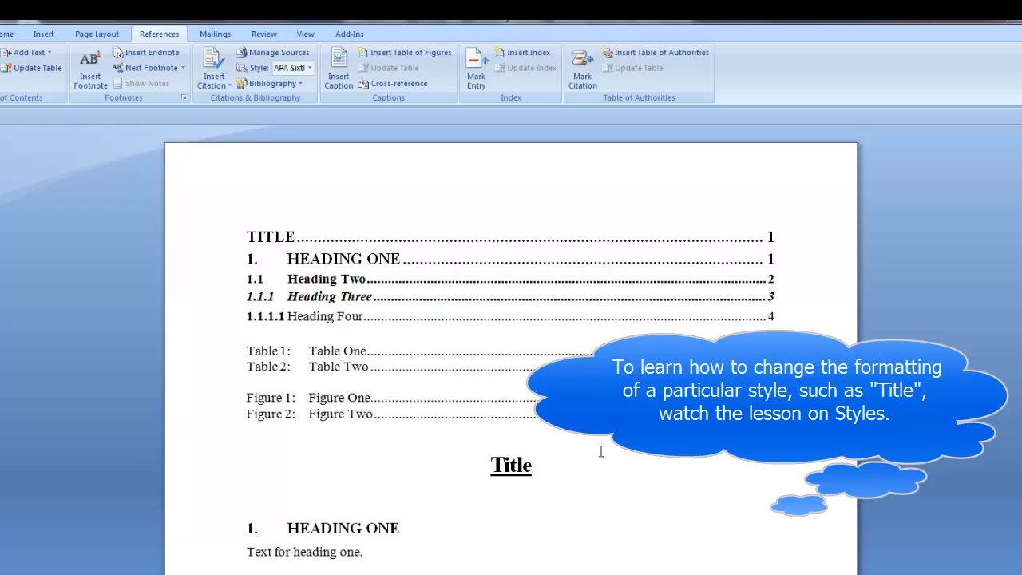
click(247, 430)
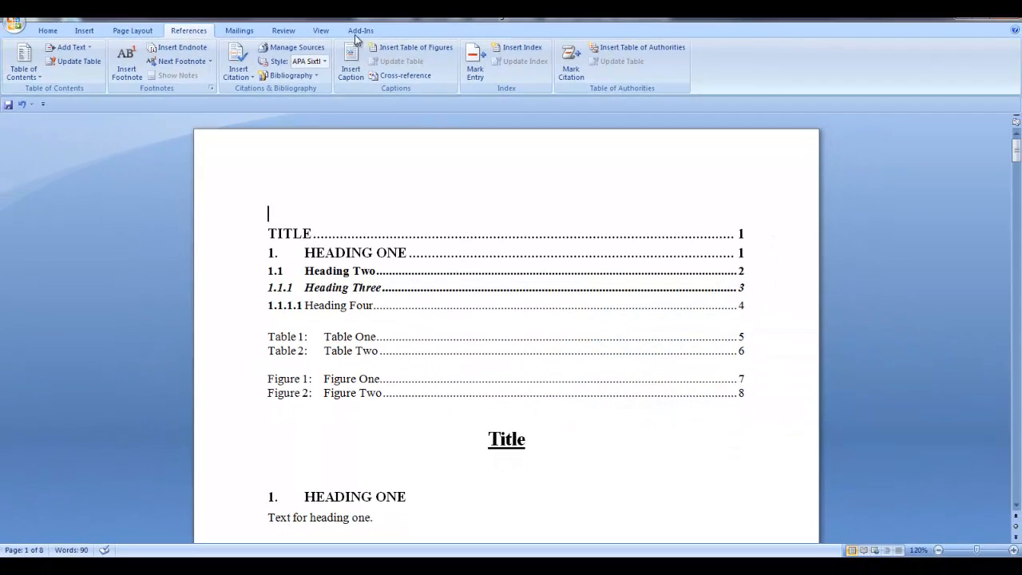
Step: Add Title-style headings 'Table of Contents', 'List of Tables' and 'List of Figures' above each list
click(48, 31)
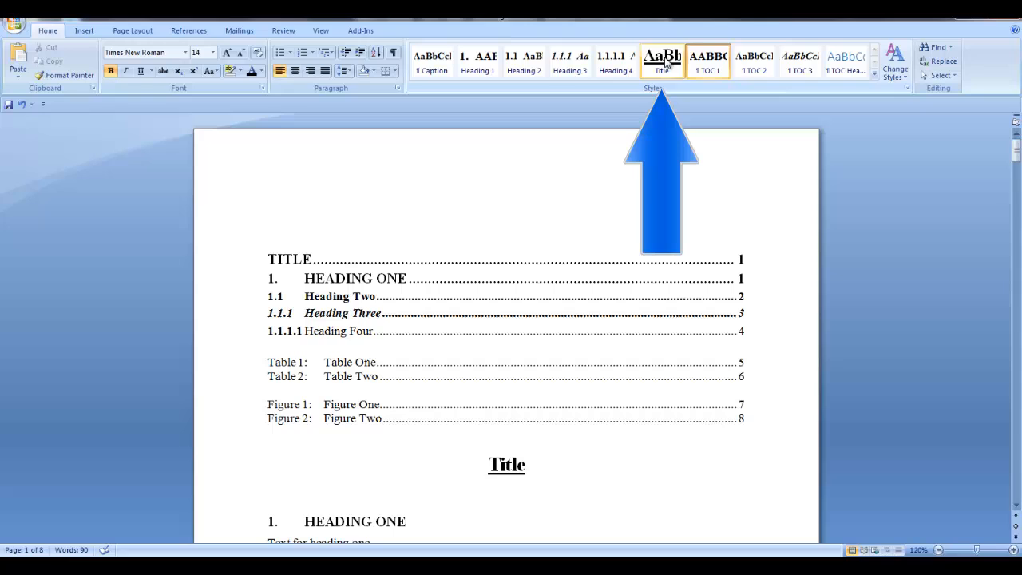
click(506, 227)
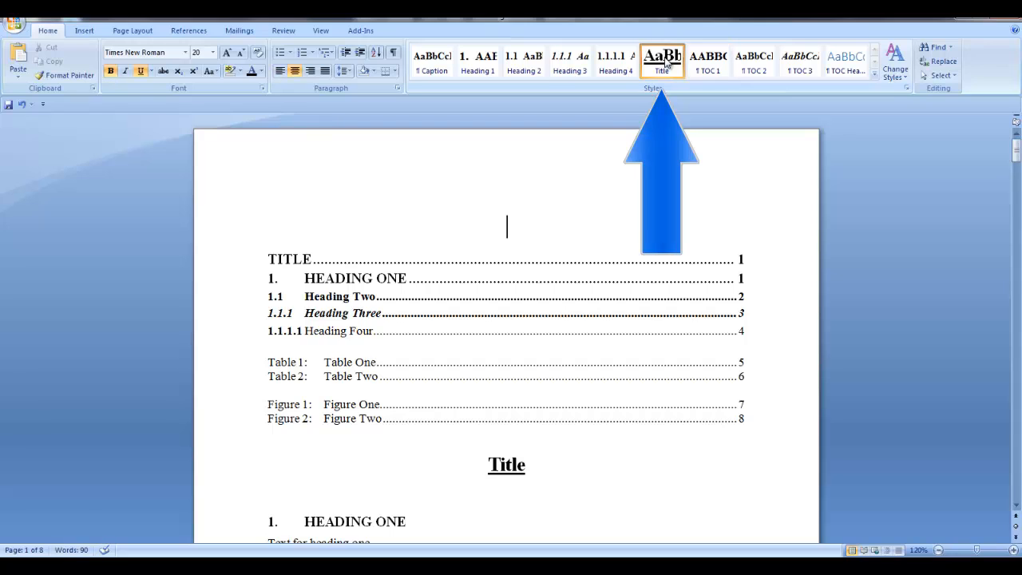
text(Table of)
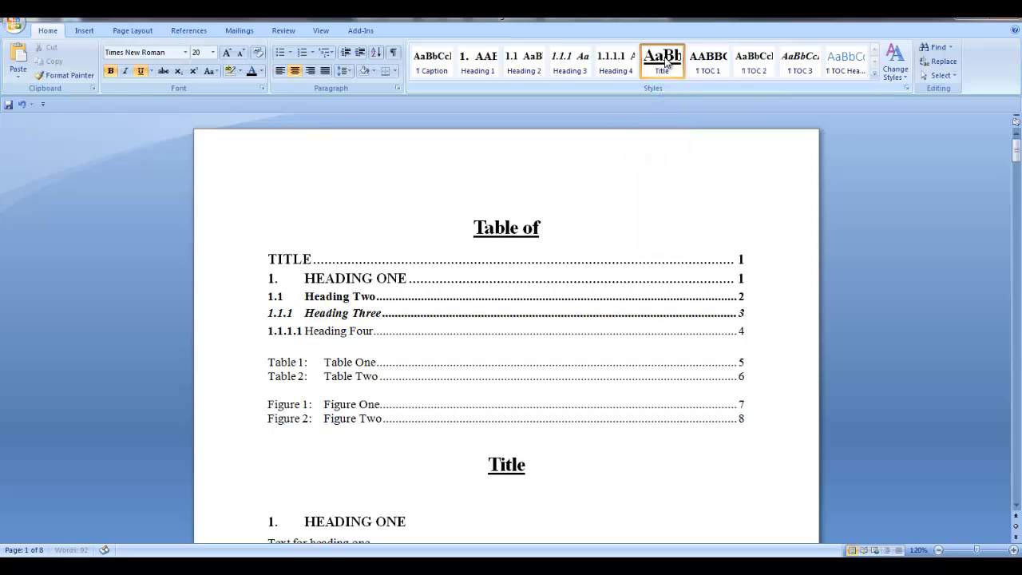
text(Contents)
text(List)
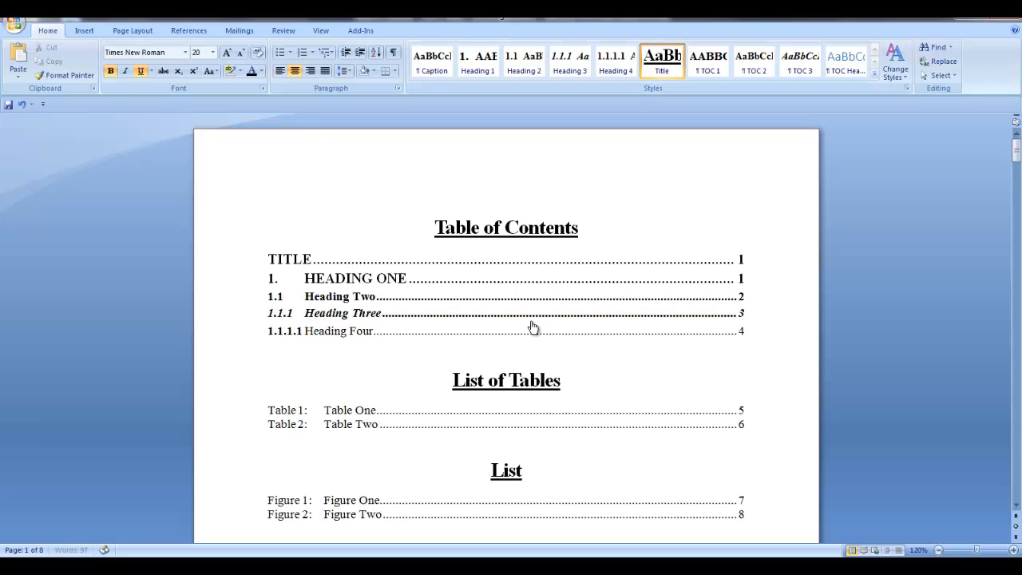
text(of Figures)
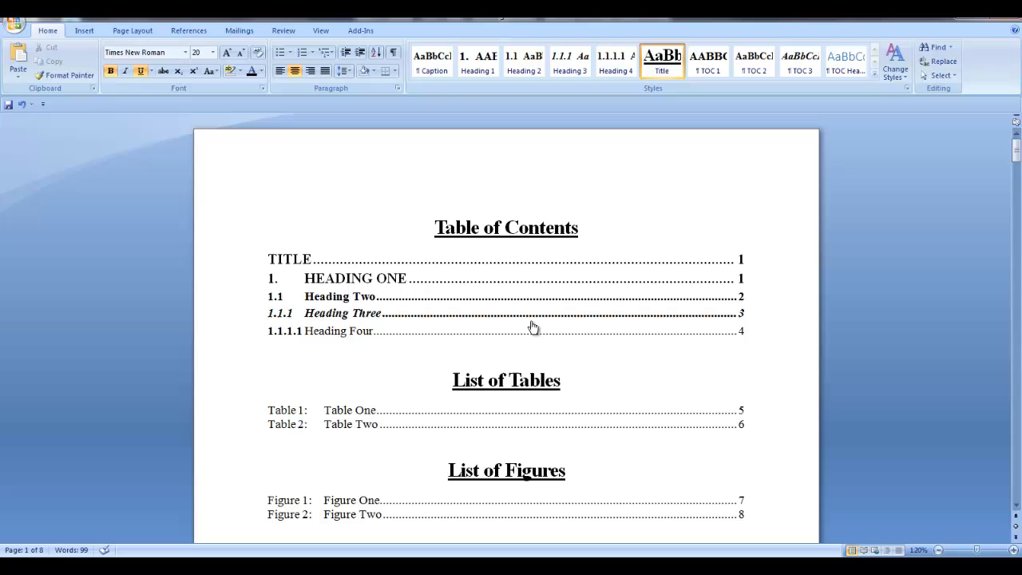
mouse_move(482, 281)
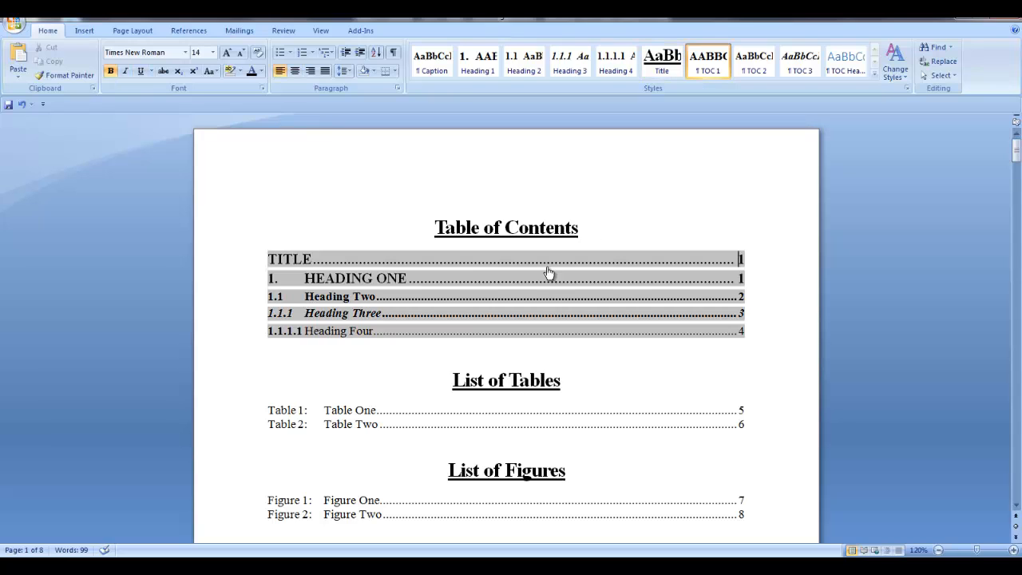
Step: Update the entire table of contents so it lists the three new Title headings
right_click(549, 275)
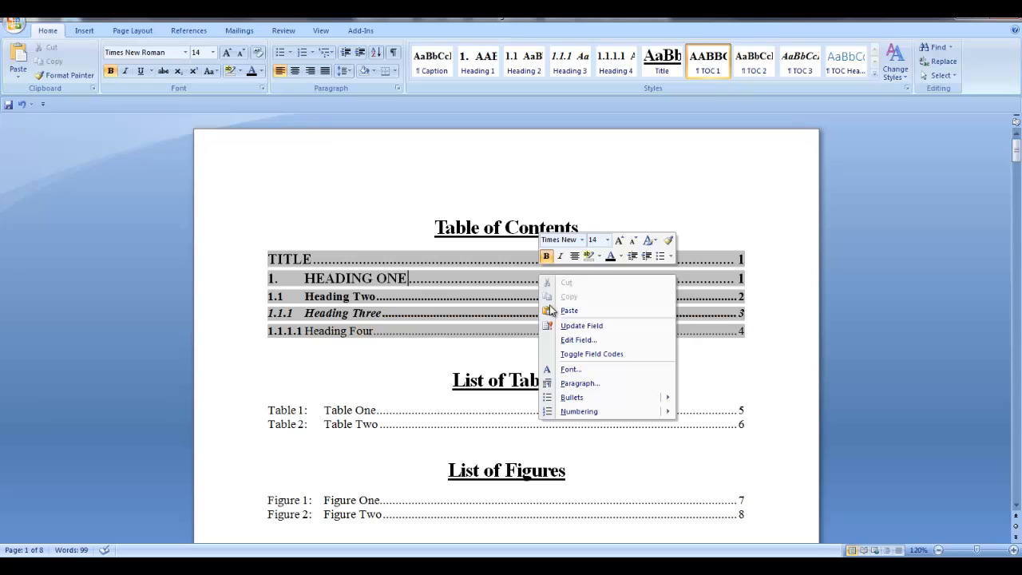
click(581, 326)
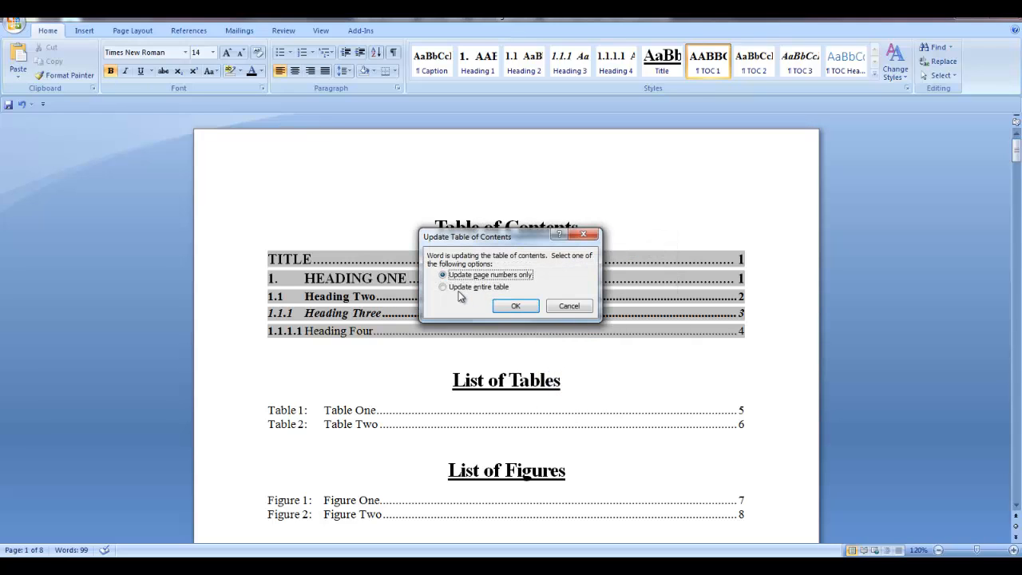
click(442, 288)
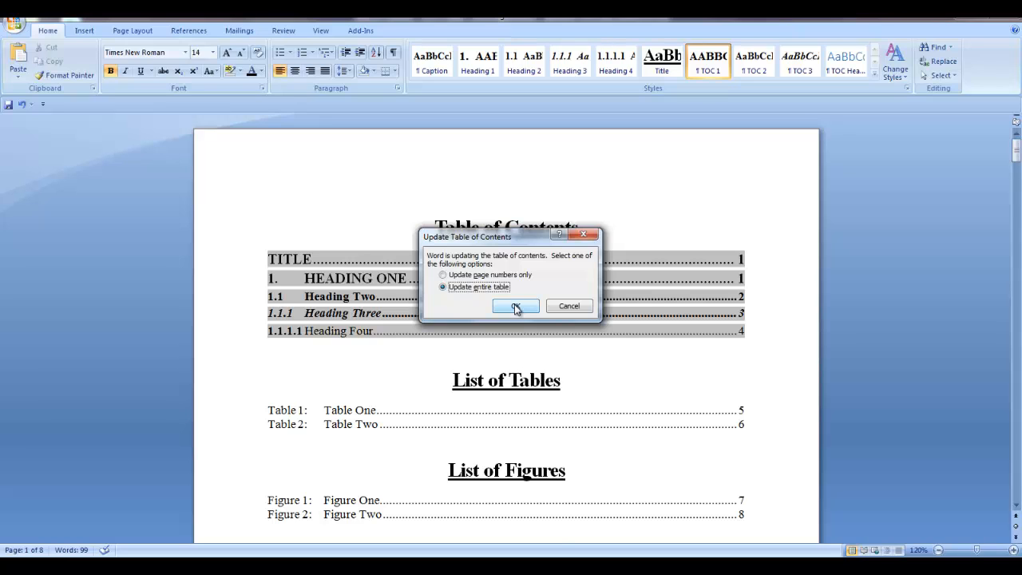
click(514, 307)
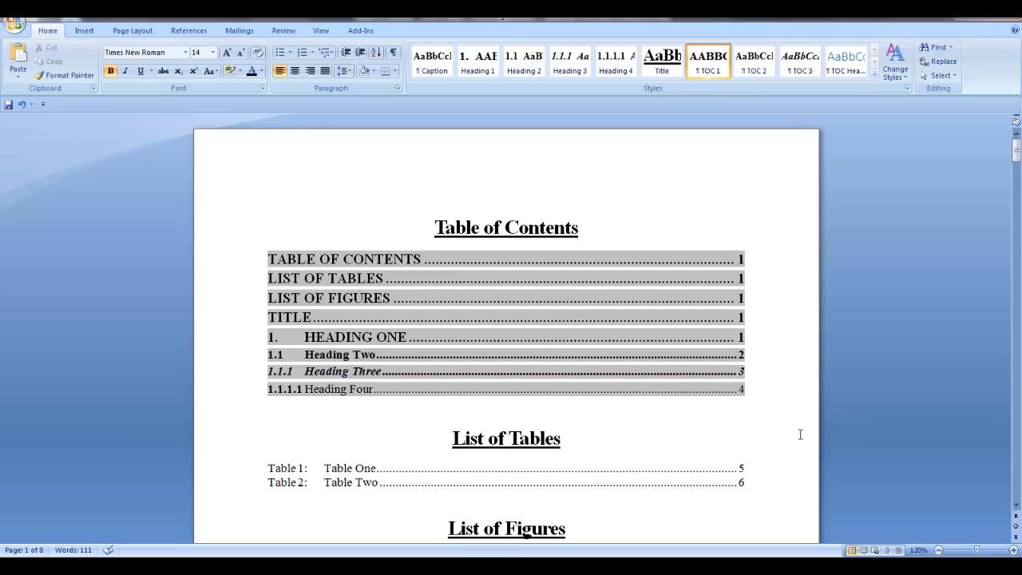
scroll(up, 3)
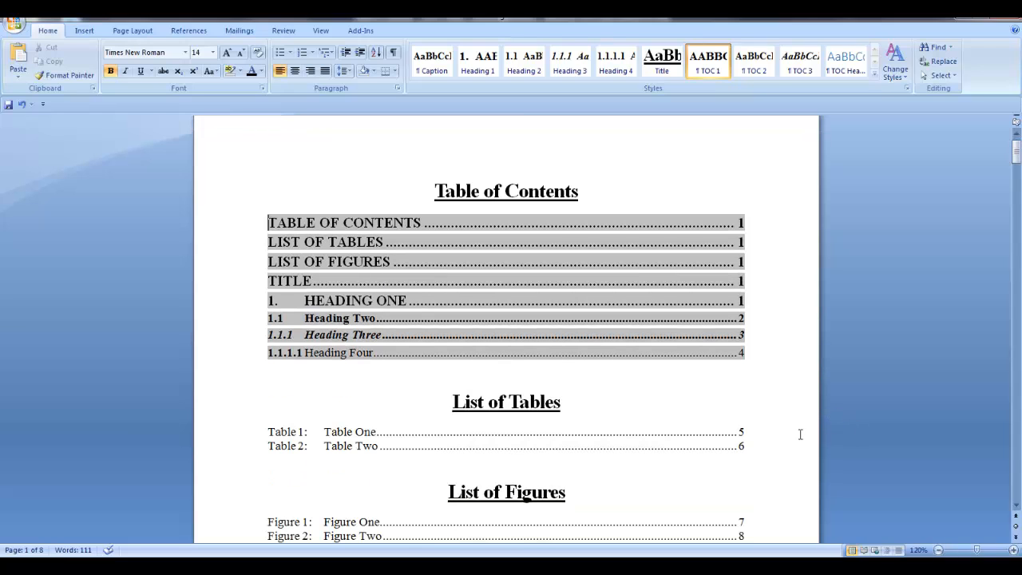
scroll(up, 3)
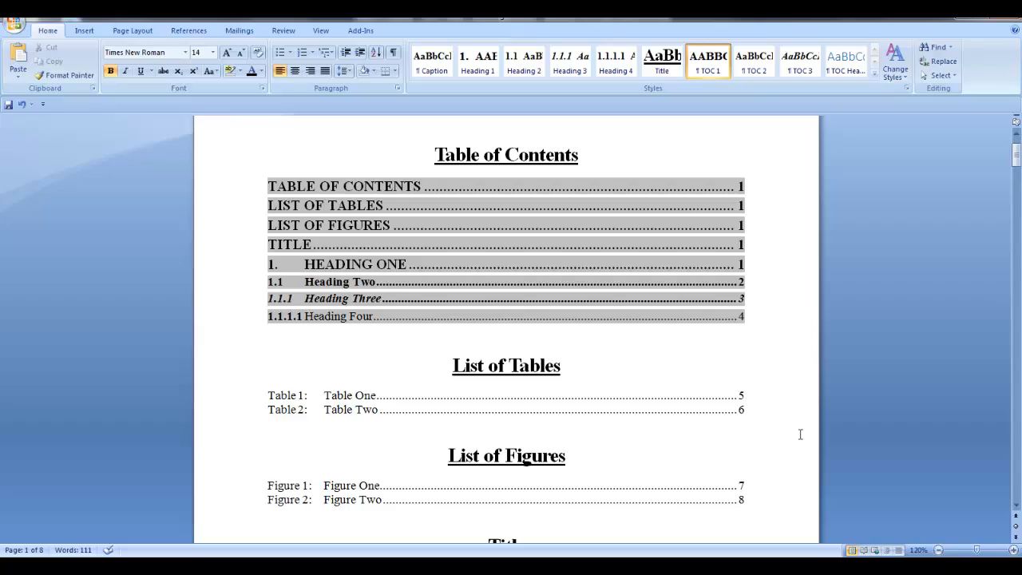